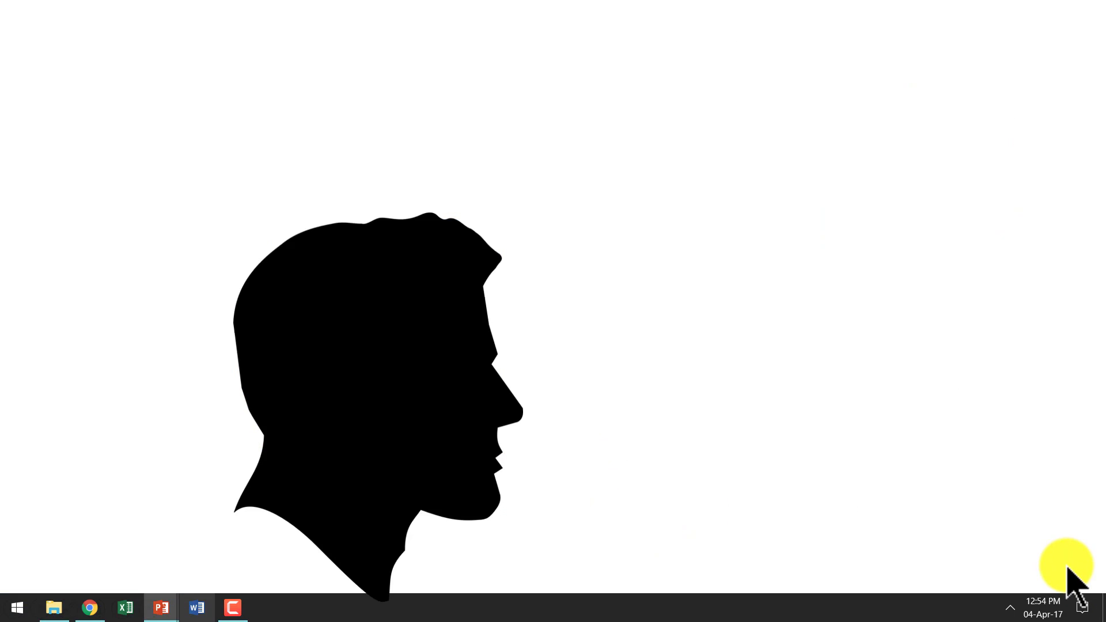
mouse_move(698, 451)
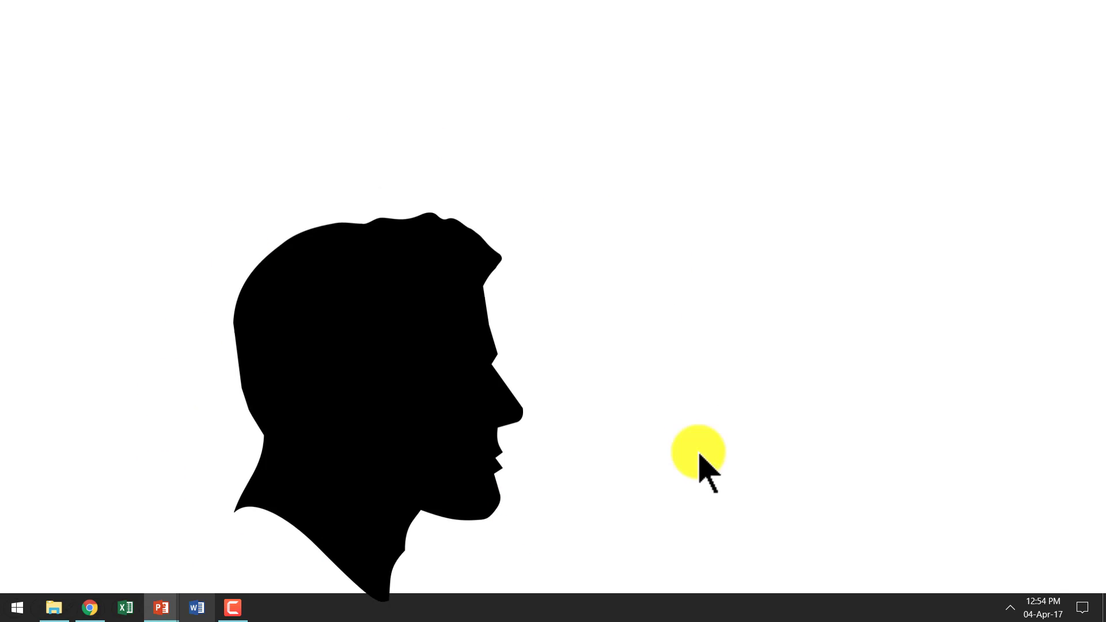
mouse_move(880, 405)
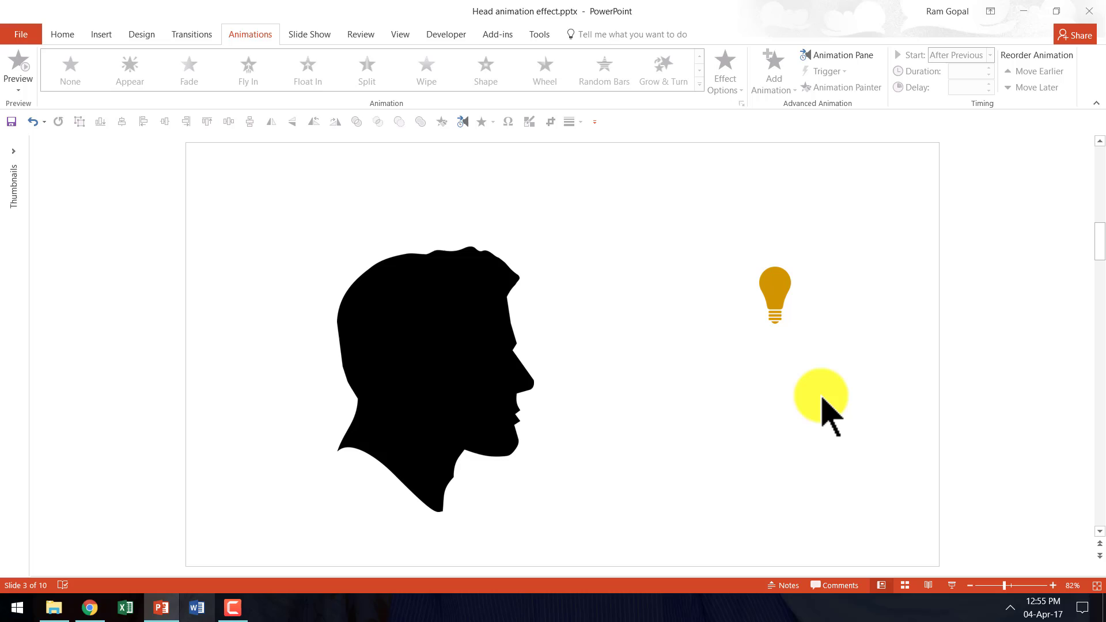
mouse_move(800, 420)
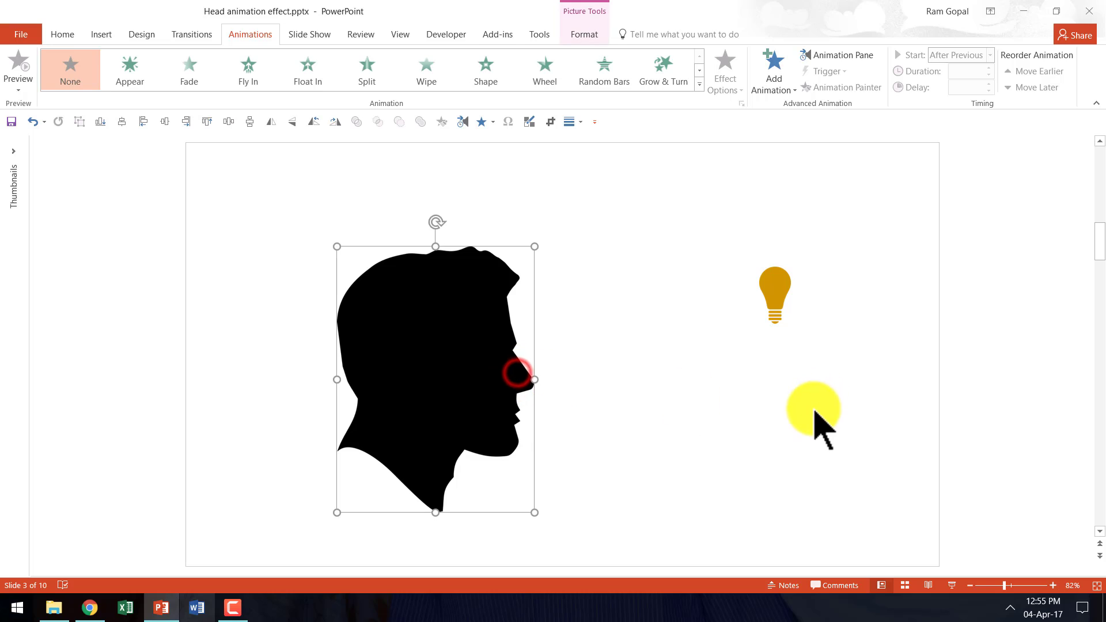
- Check that the head silhouette and light bulb have no animation, then expand the Shapes gallery
left_click(773, 294)
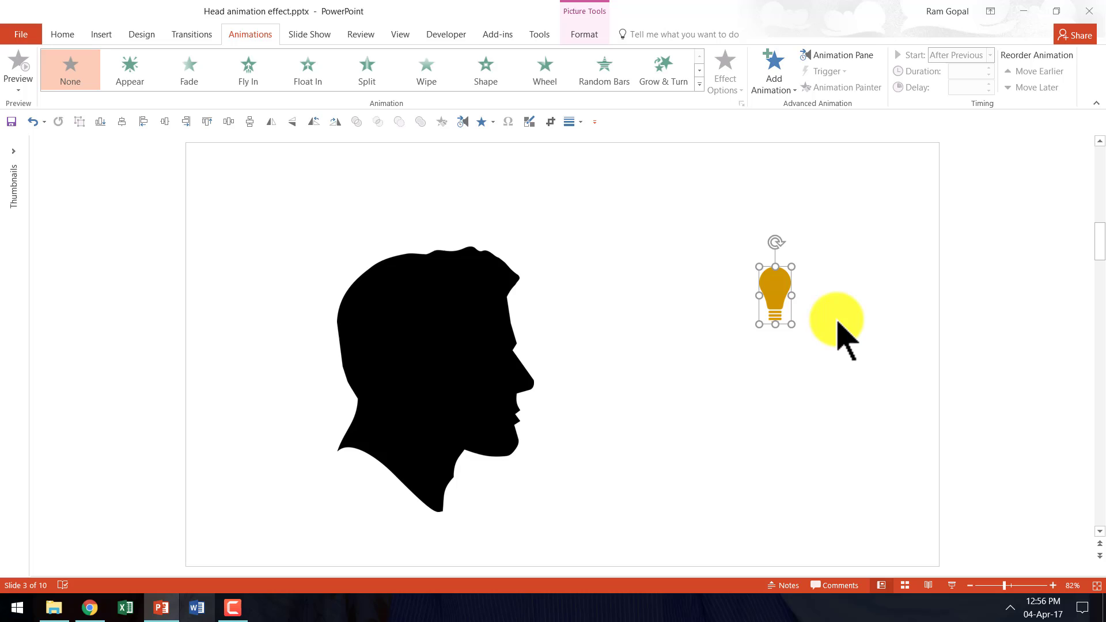
left_click_drag(835, 321, 486, 354)
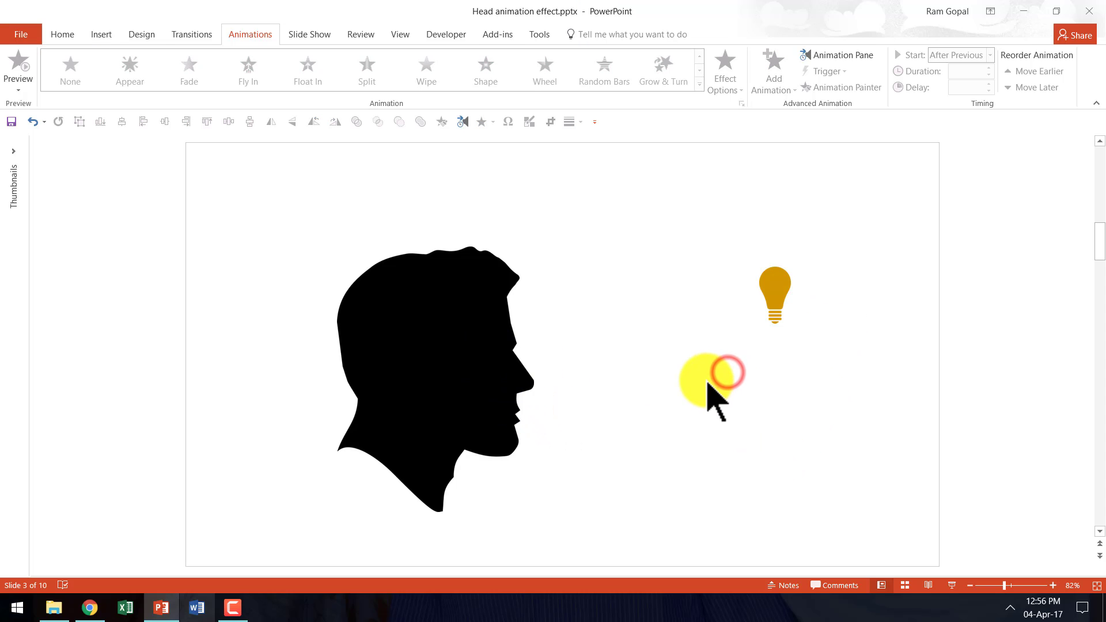
left_click(62, 34)
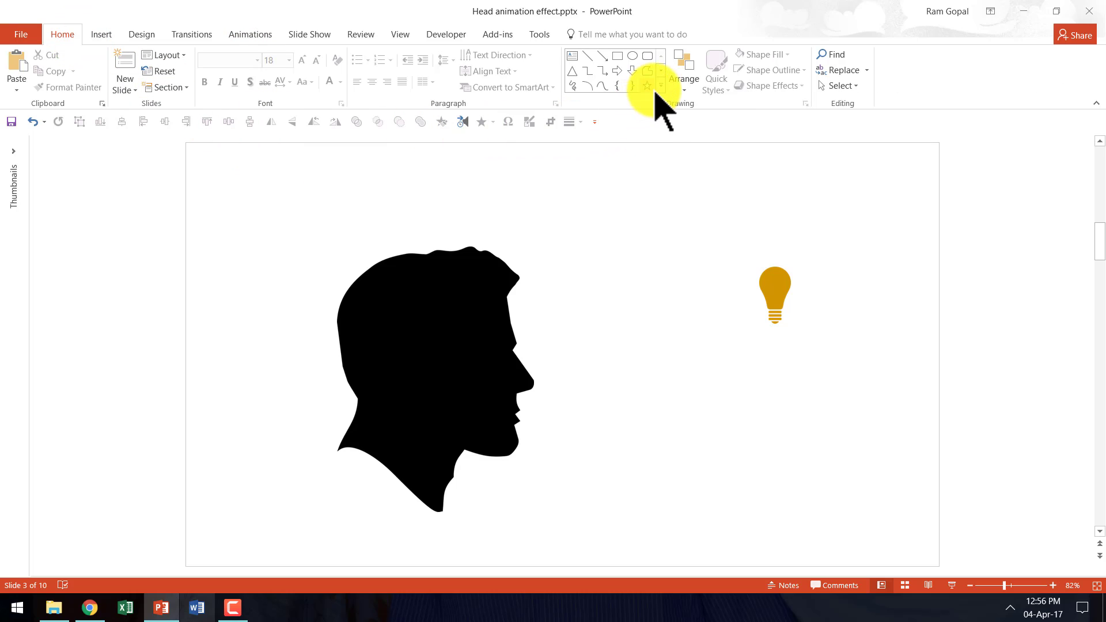
left_click(659, 90)
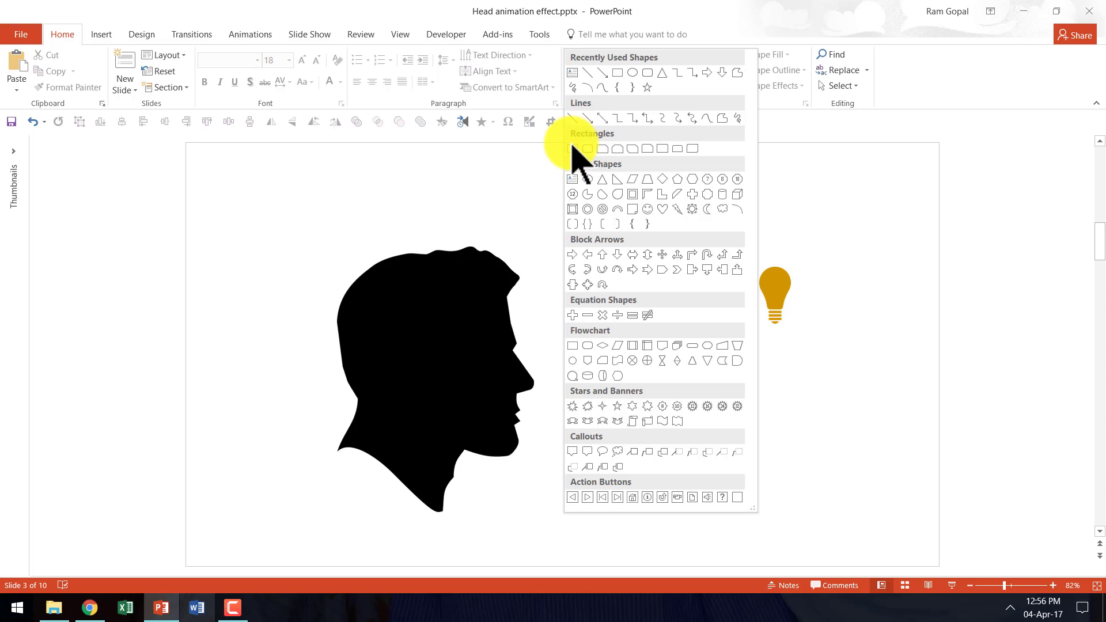
- Draw a rectangle over the top of the head silhouette
left_click(572, 148)
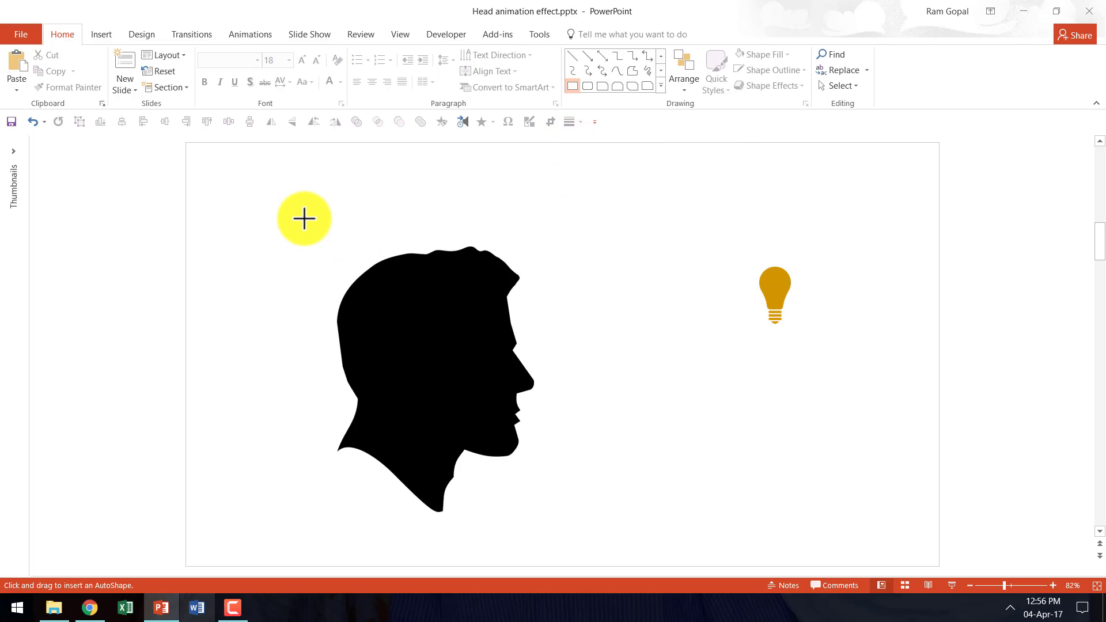
left_click_drag(305, 219, 546, 307)
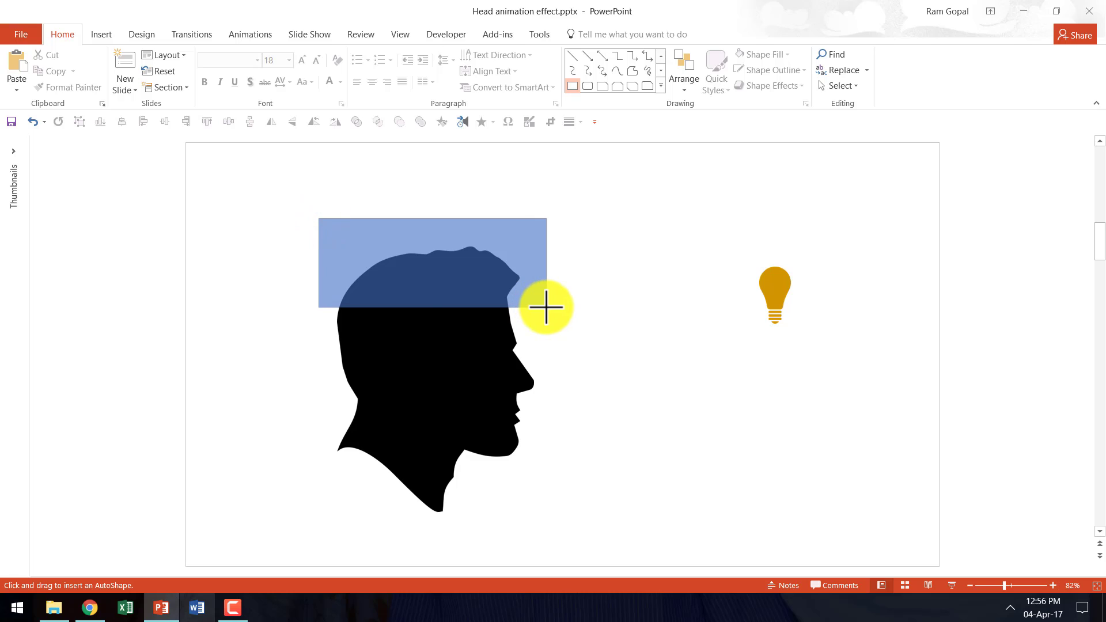
left_click(433, 263)
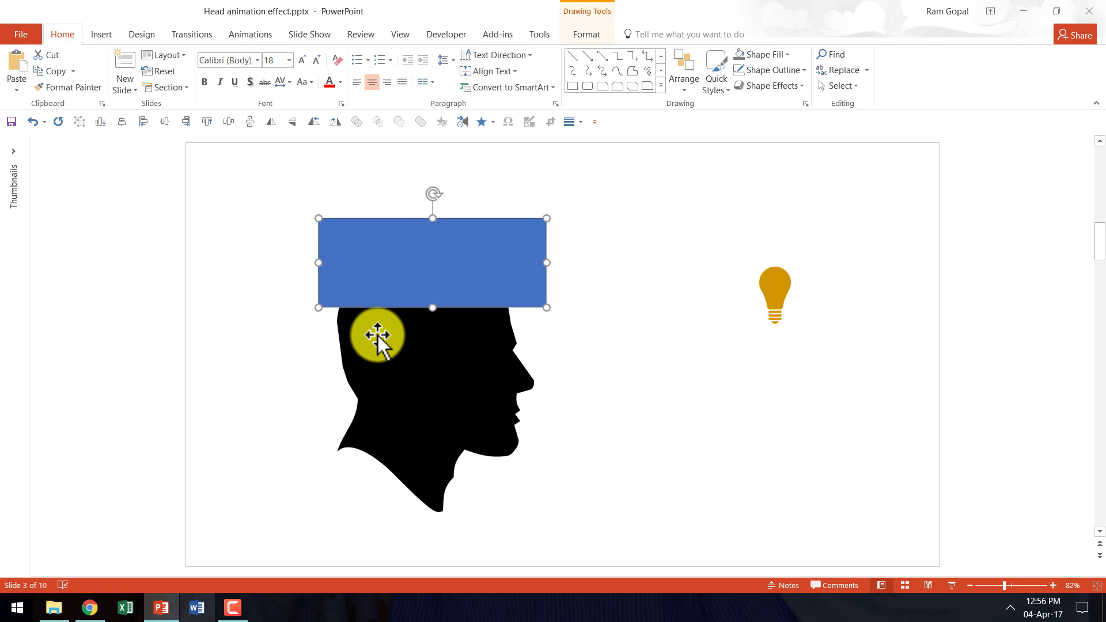
left_click_drag(377, 335, 441, 364)
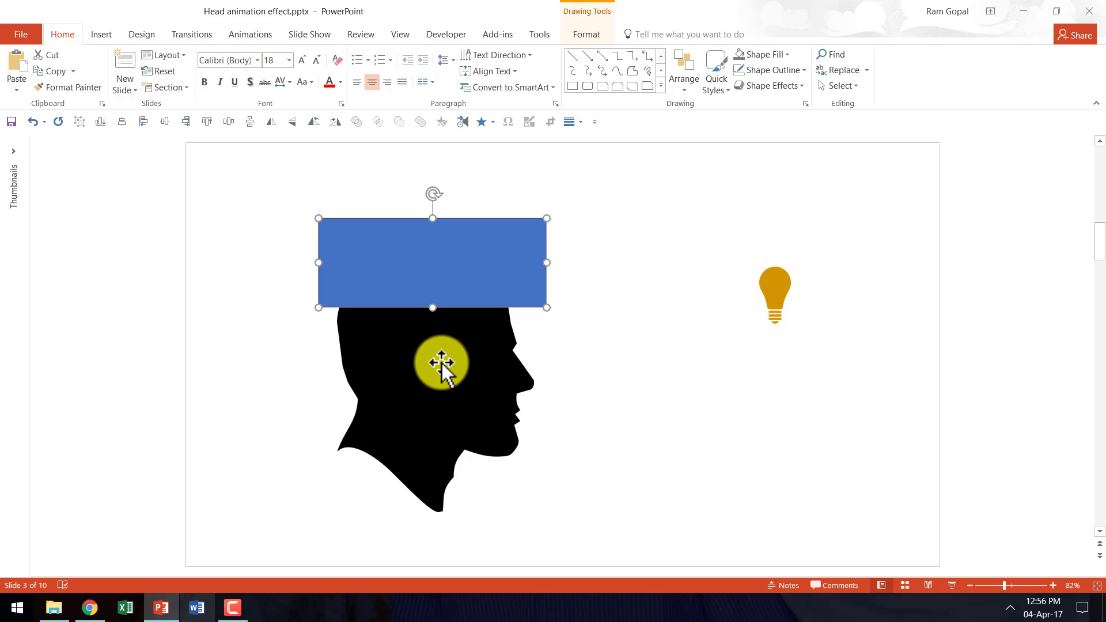
- Make the rectangle 25% transparent via Format Shape
right_click(443, 364)
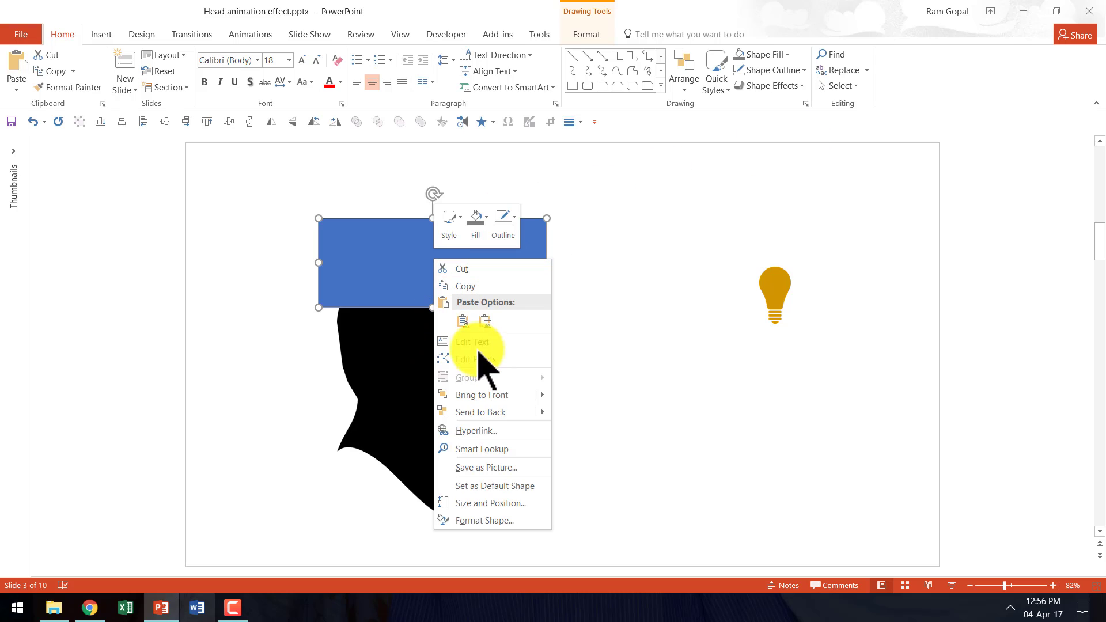
left_click(1007, 280)
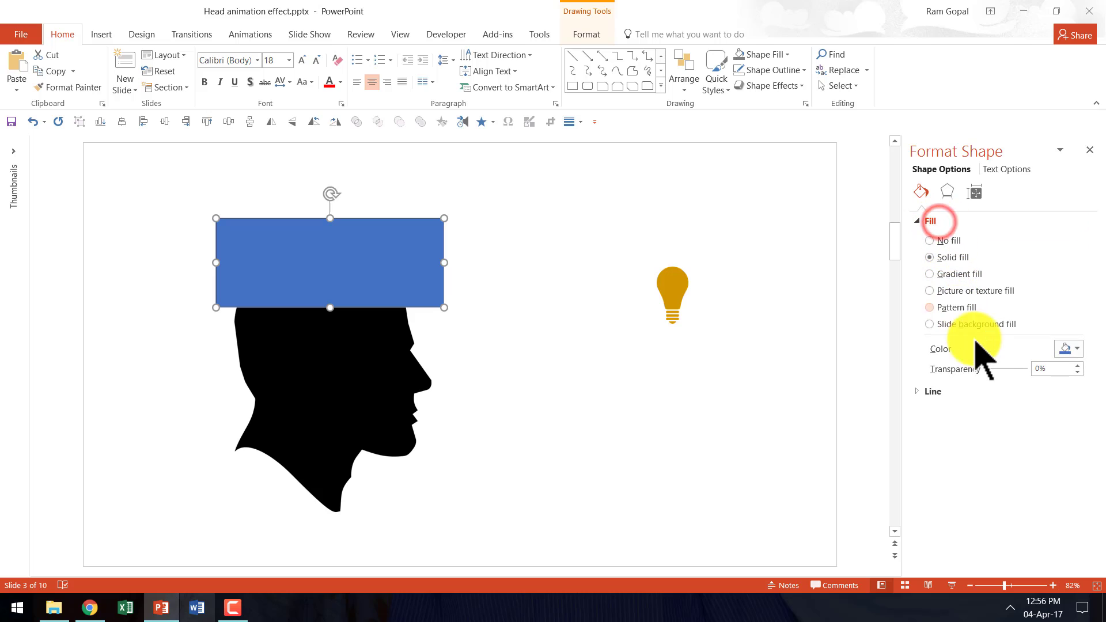
left_click_drag(998, 369, 1007, 368)
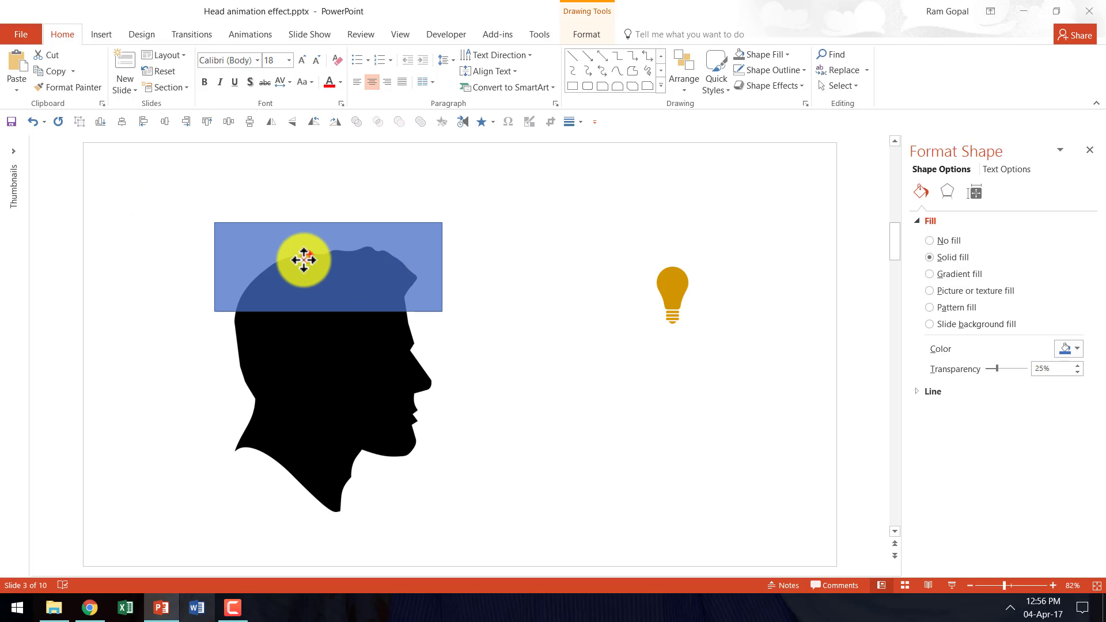
- Tilt the rectangle across the head top and select it together with the head
left_click_drag(305, 256, 320, 191)
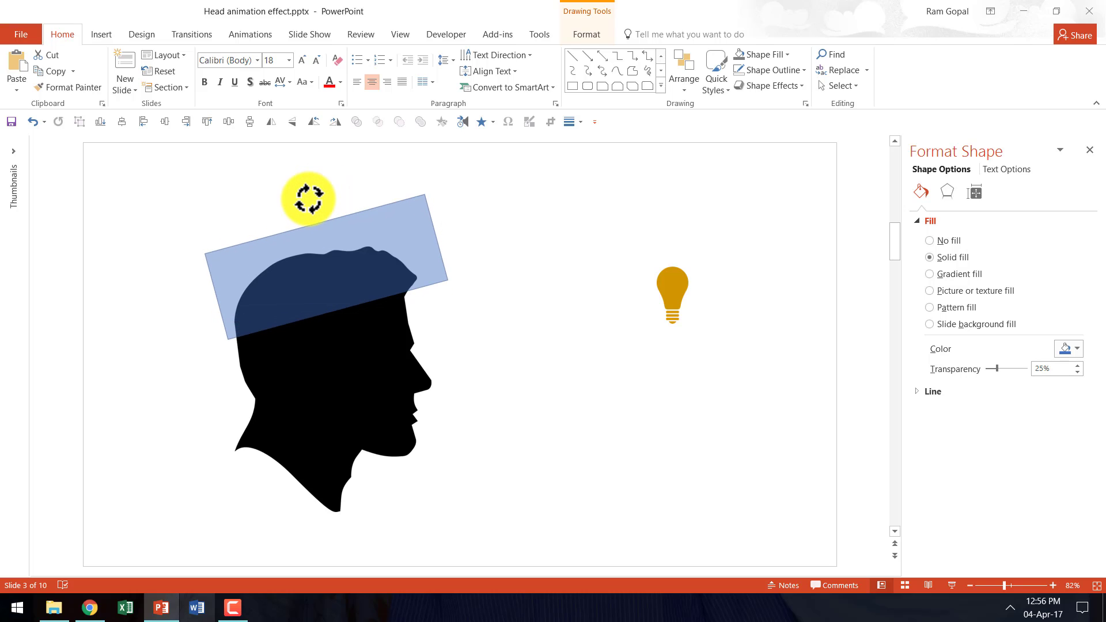
left_click(307, 197)
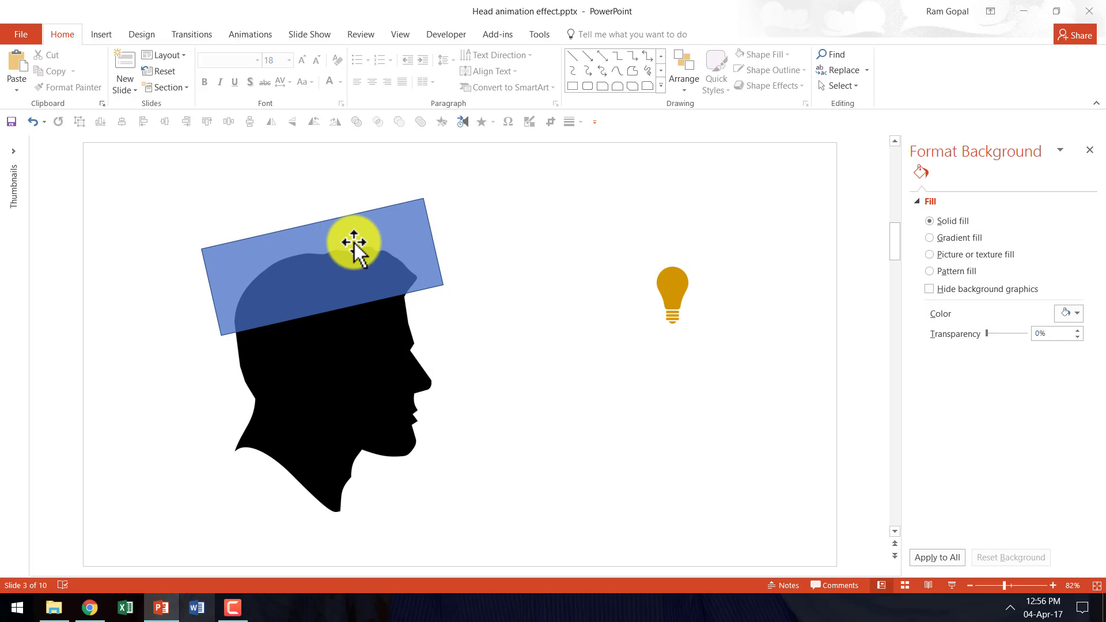
left_click_drag(356, 240, 374, 378)
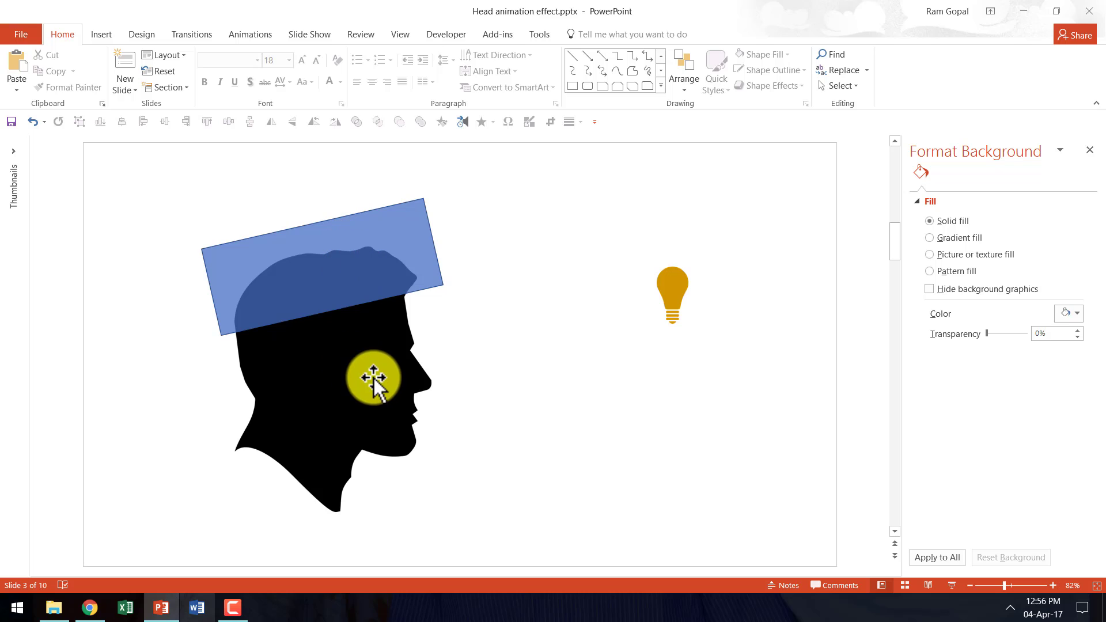
left_click(381, 374)
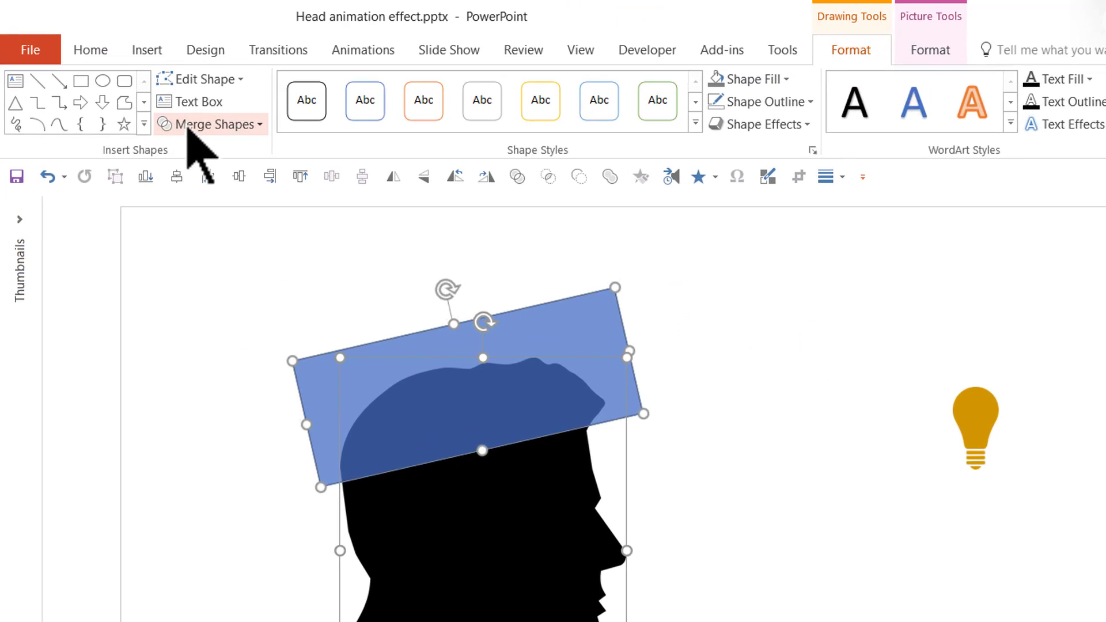
- Fragment the head along the rectangle's tilted edge and select the top slice
left_click(229, 124)
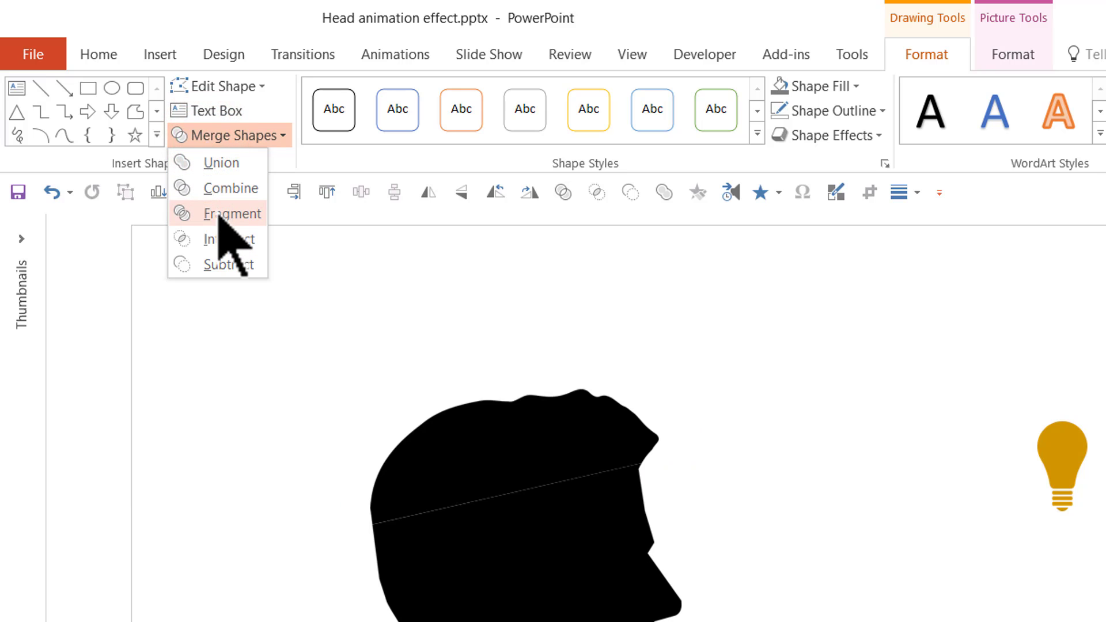
left_click(235, 213)
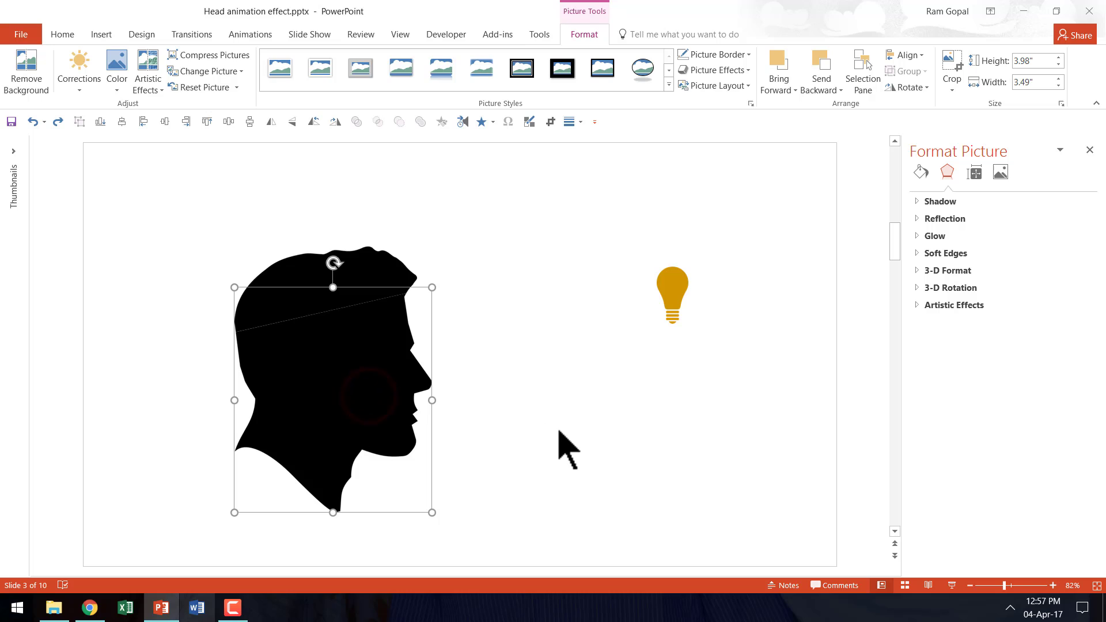
left_click_drag(333, 512, 333, 333)
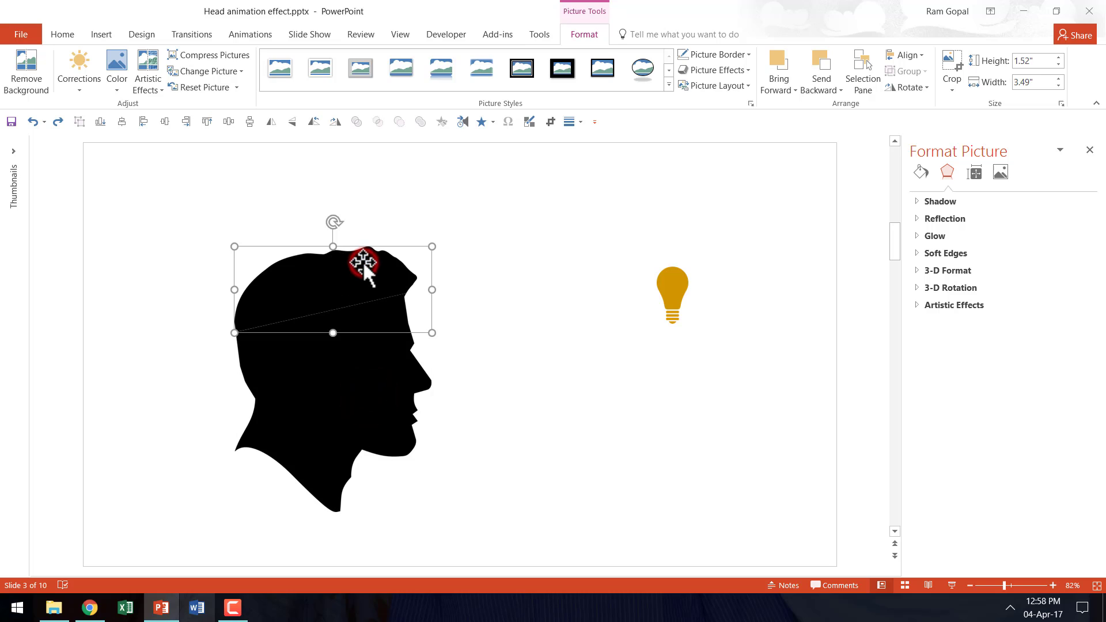
mouse_move(113, 243)
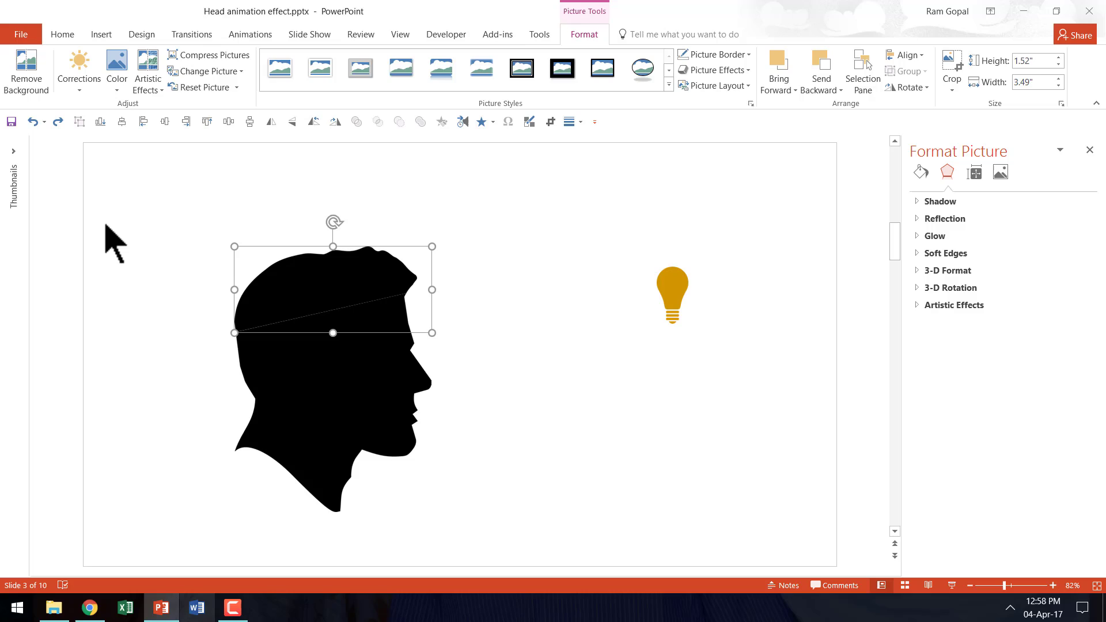
- Join the top head slice with a helper rectangle and rotate it open like a lid
left_click(62, 34)
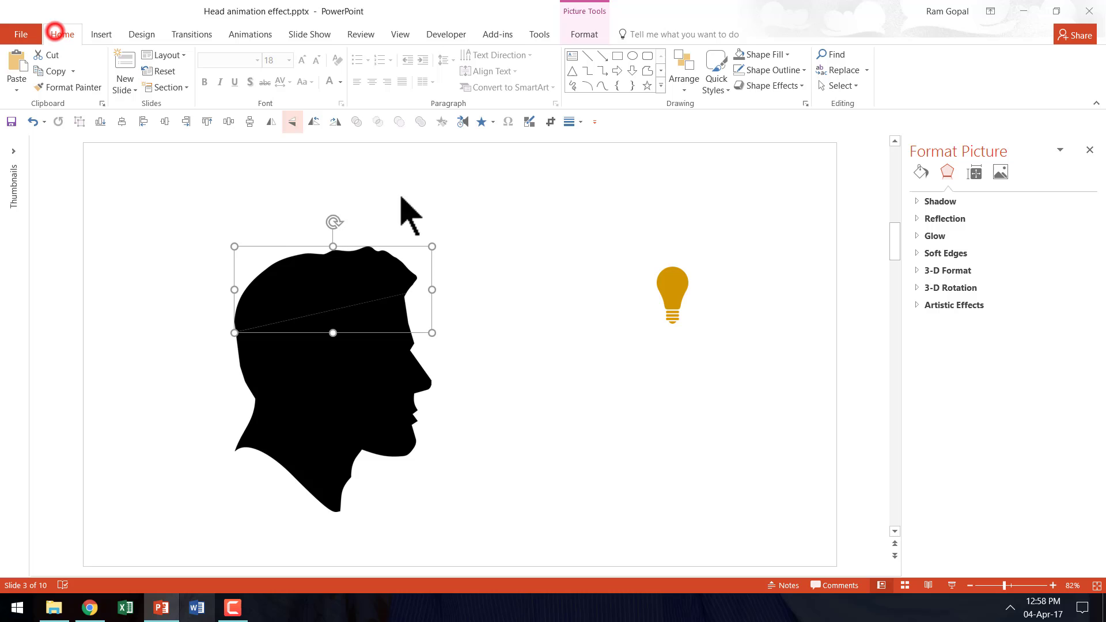
left_click(660, 91)
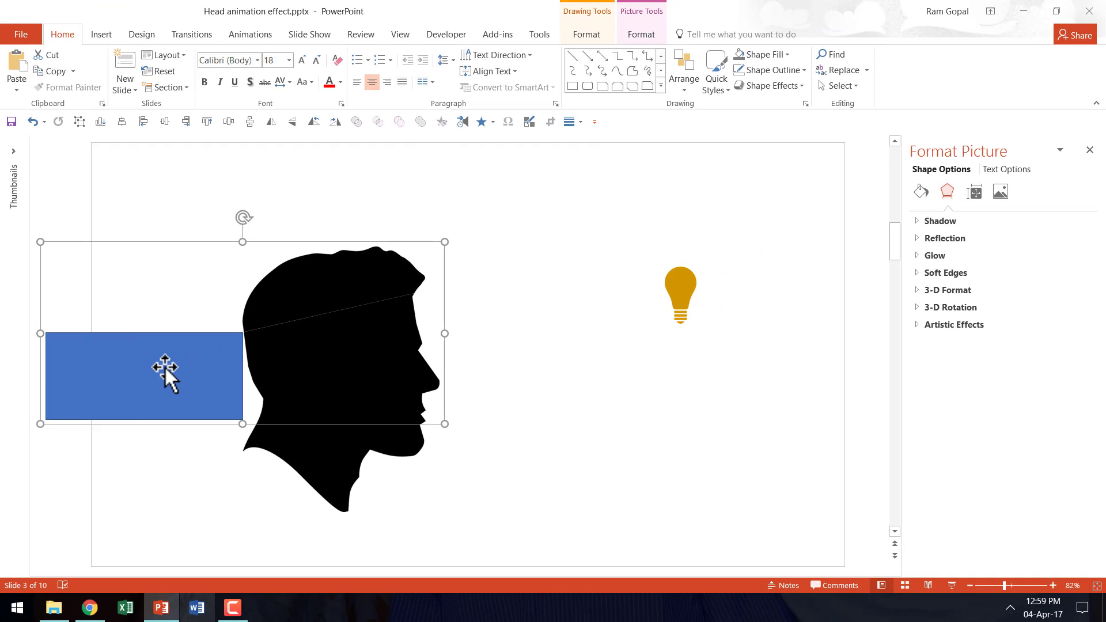
left_click(761, 54)
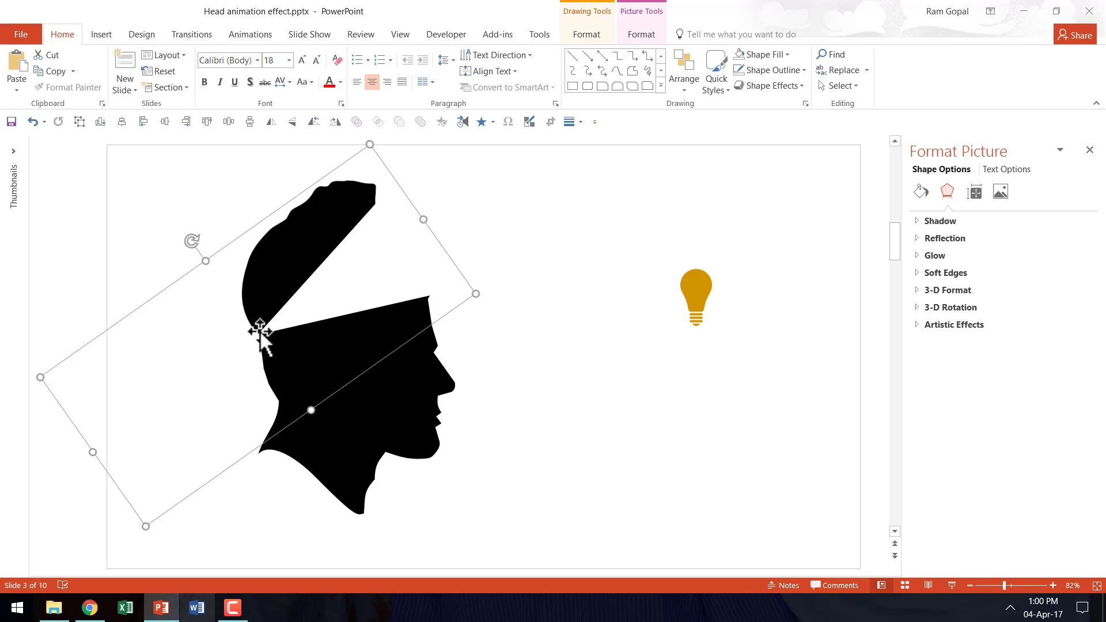
mouse_move(245, 393)
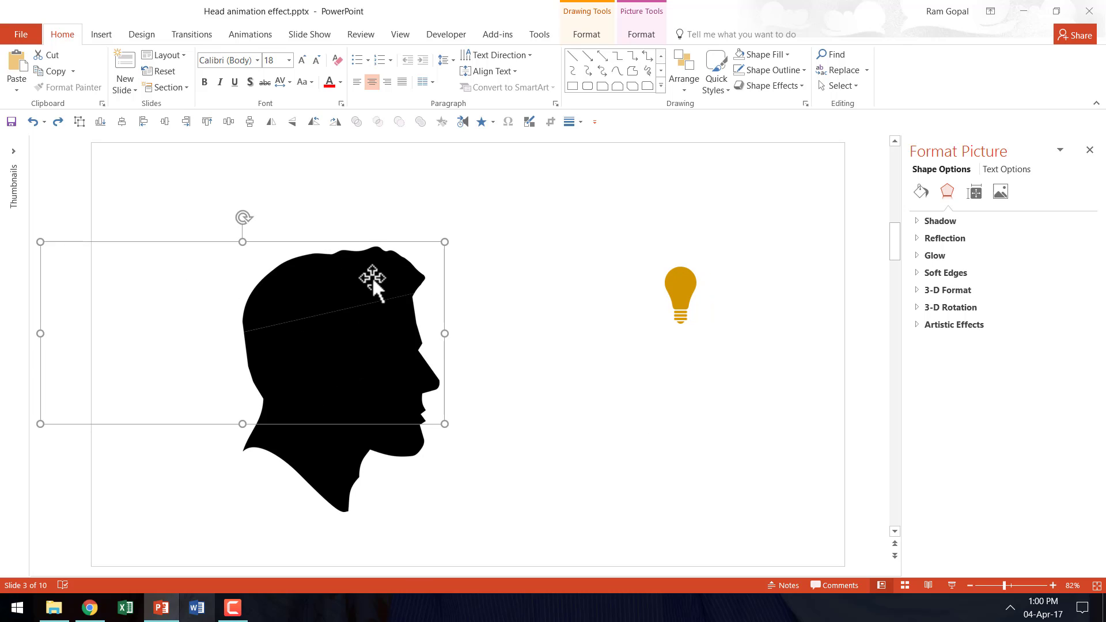
mouse_move(377, 292)
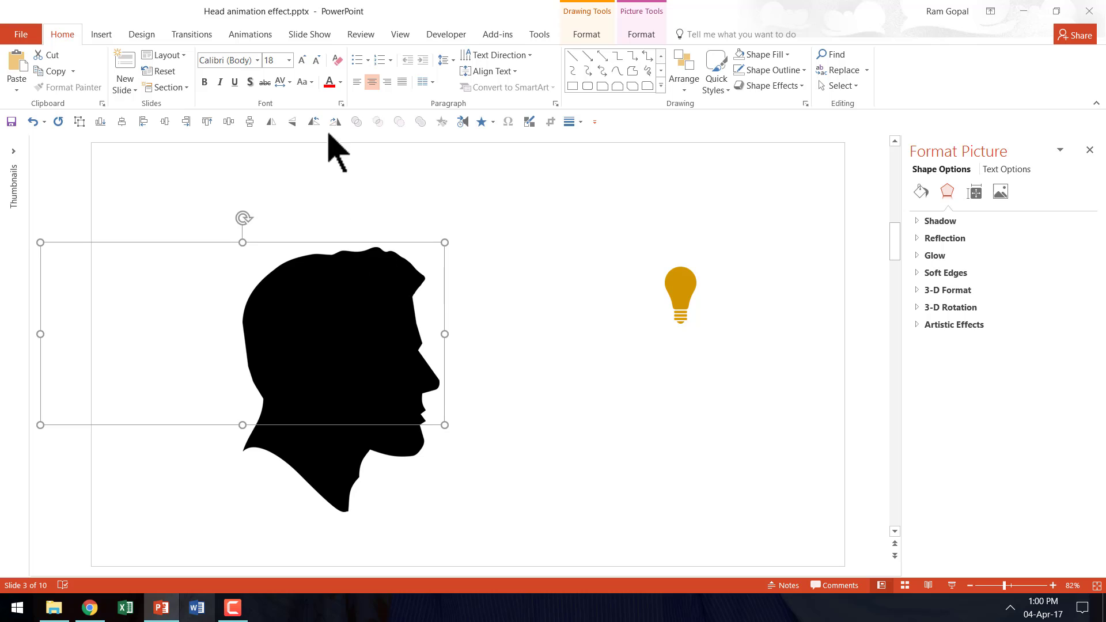
- Show the Animation Pane and apply a Spin emphasis to the head's top group
left_click(250, 34)
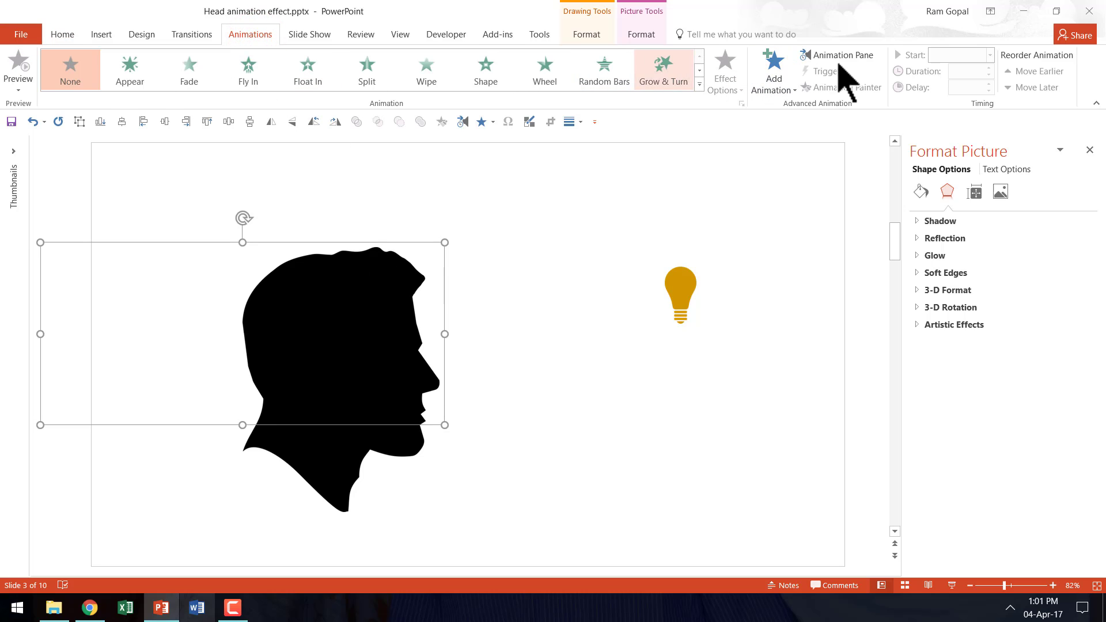
left_click(838, 55)
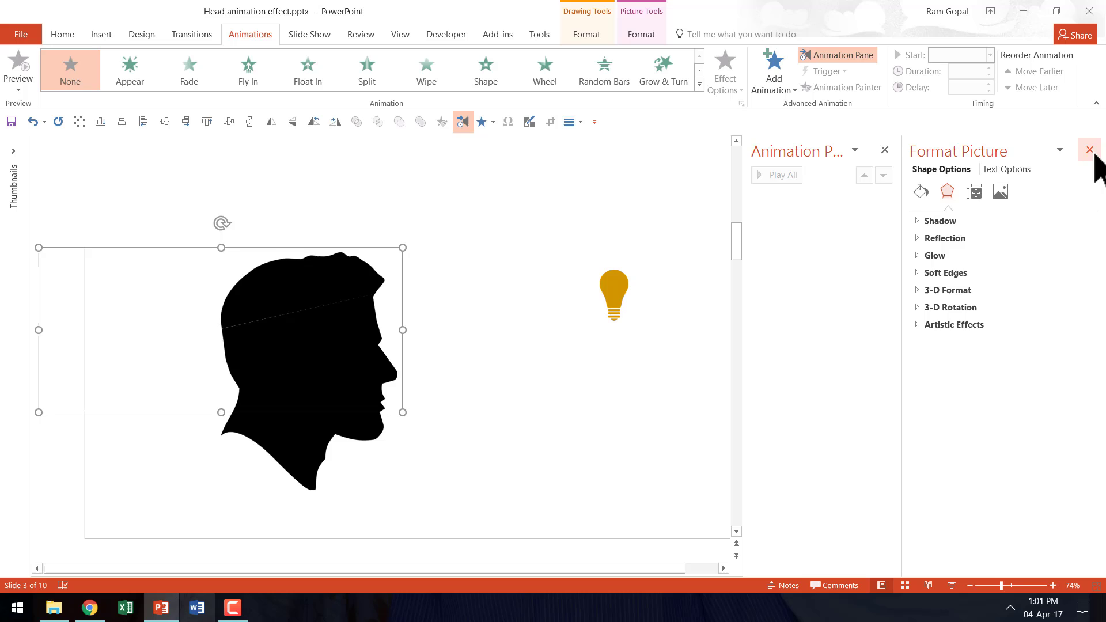
left_click(1088, 149)
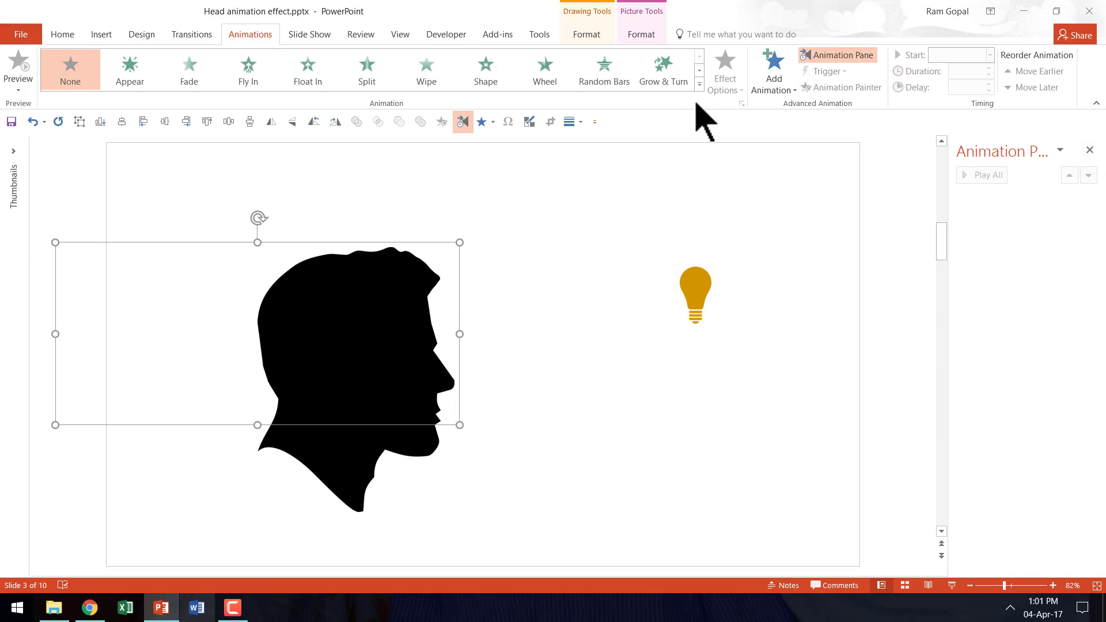
left_click(697, 85)
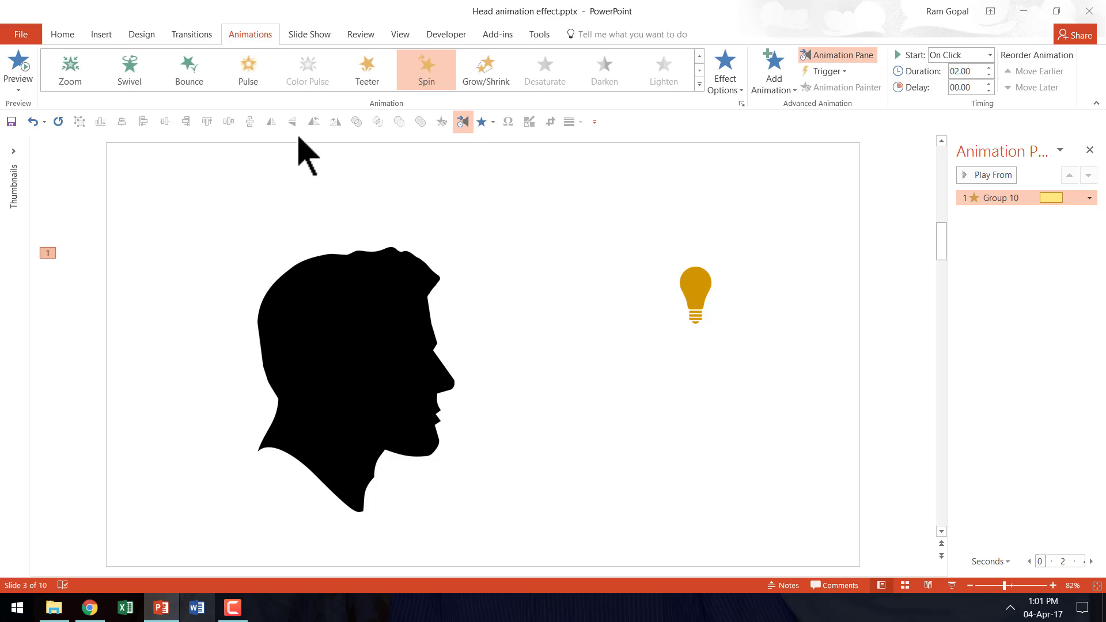
mouse_move(758, 81)
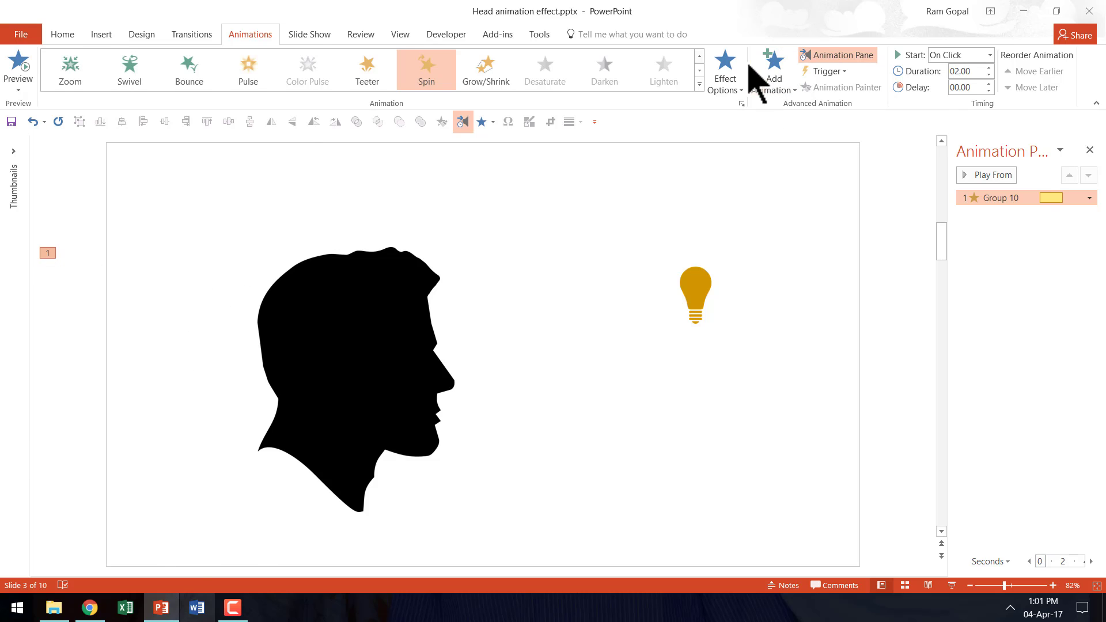
- Set the head top's Spin to 45° counterclockwise with a 00.50 duration
left_click(723, 69)
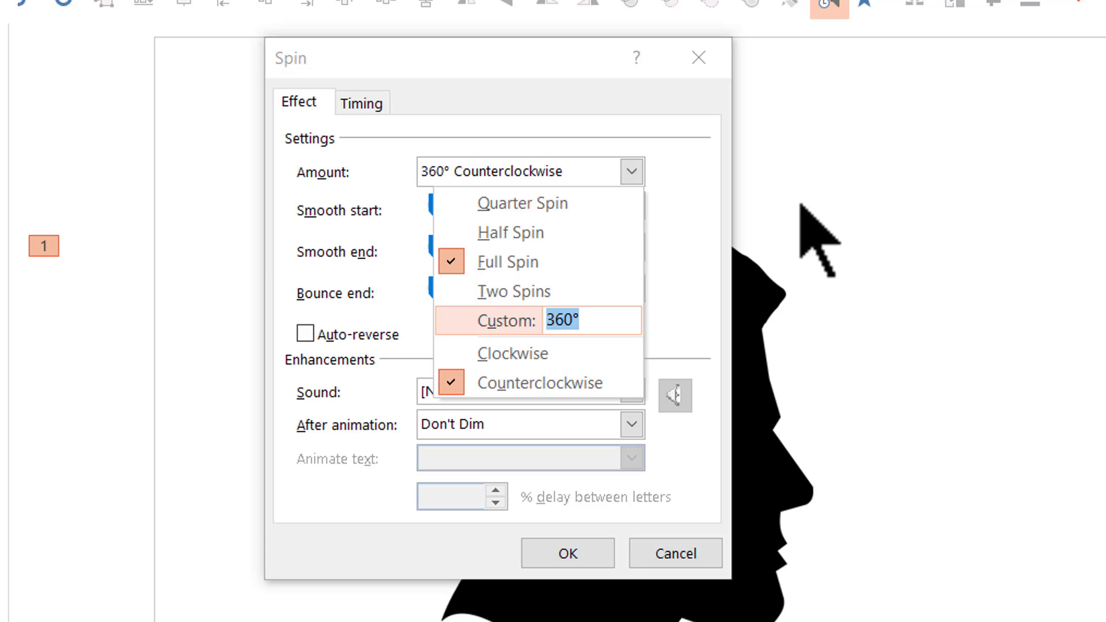
type("45")
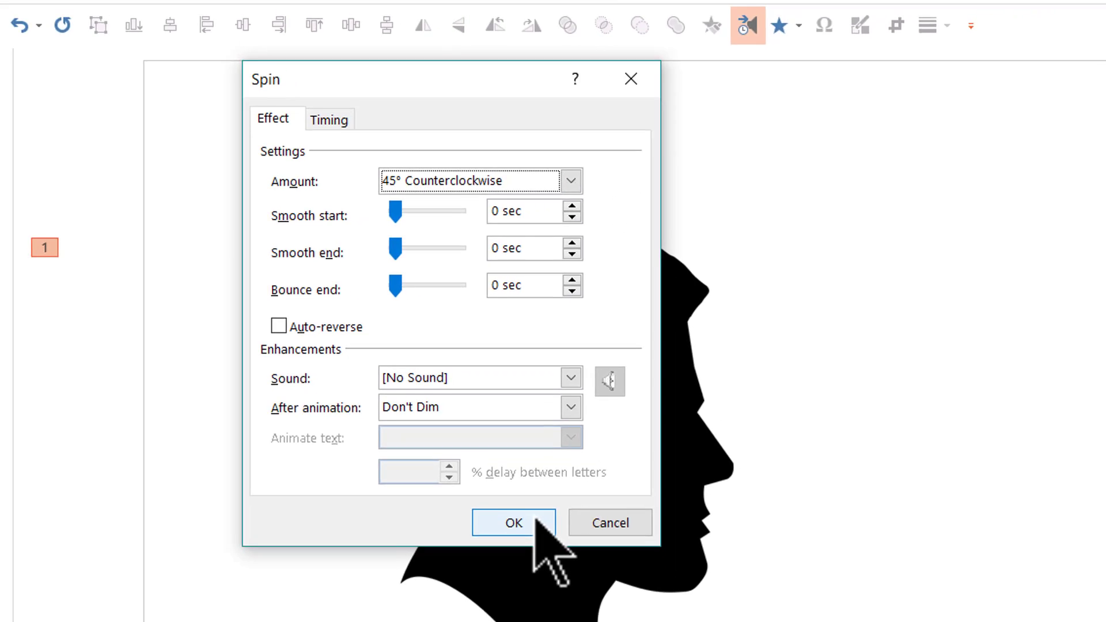
left_click(512, 524)
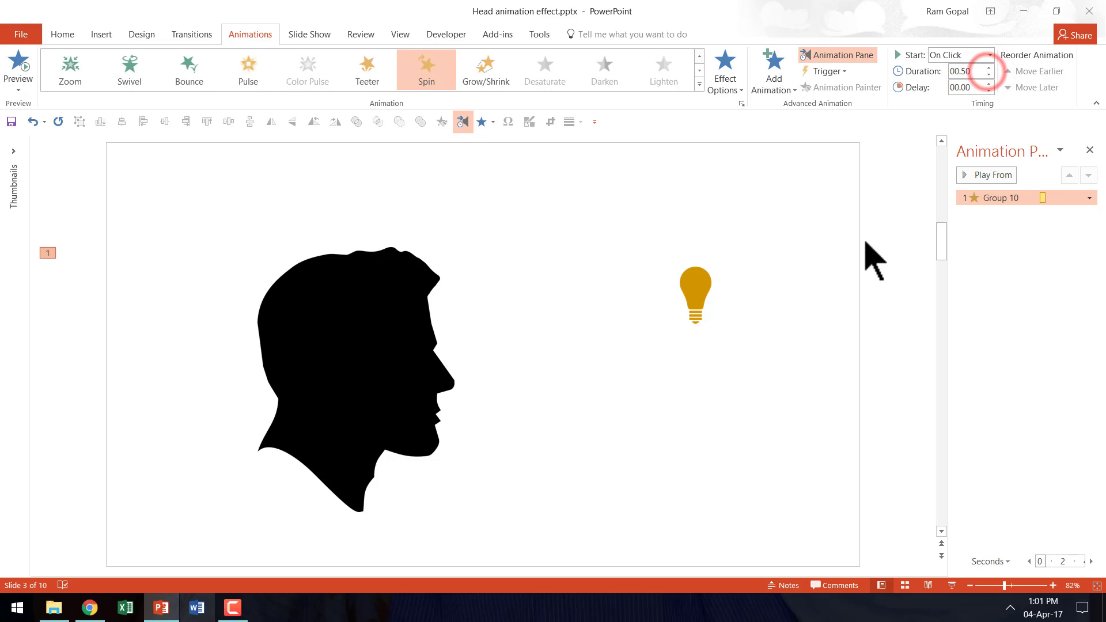
left_click(694, 294)
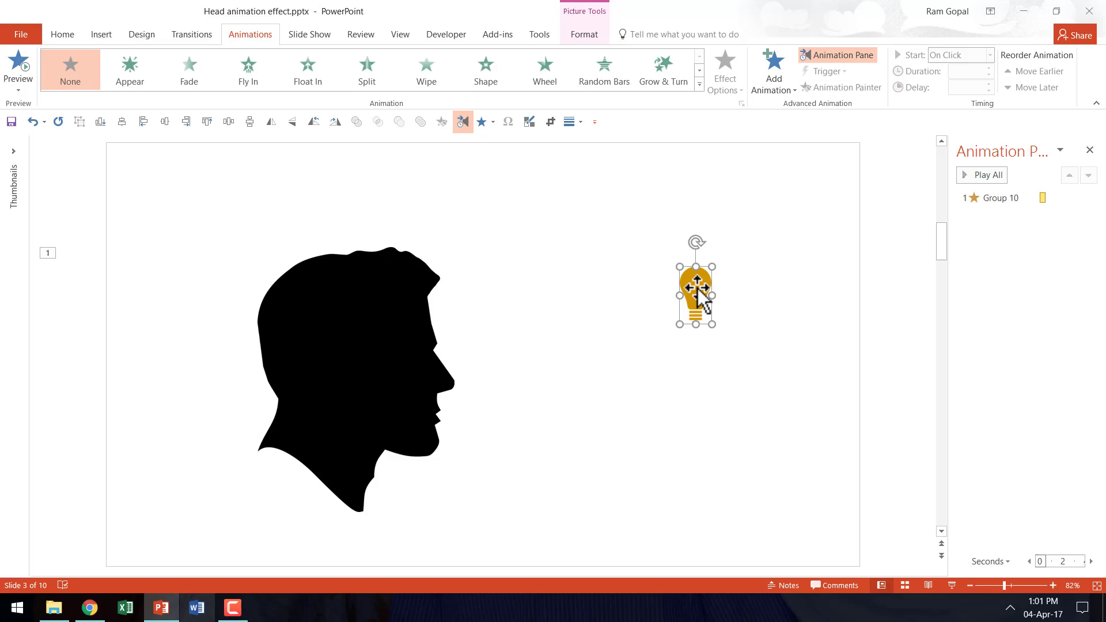
mouse_move(704, 309)
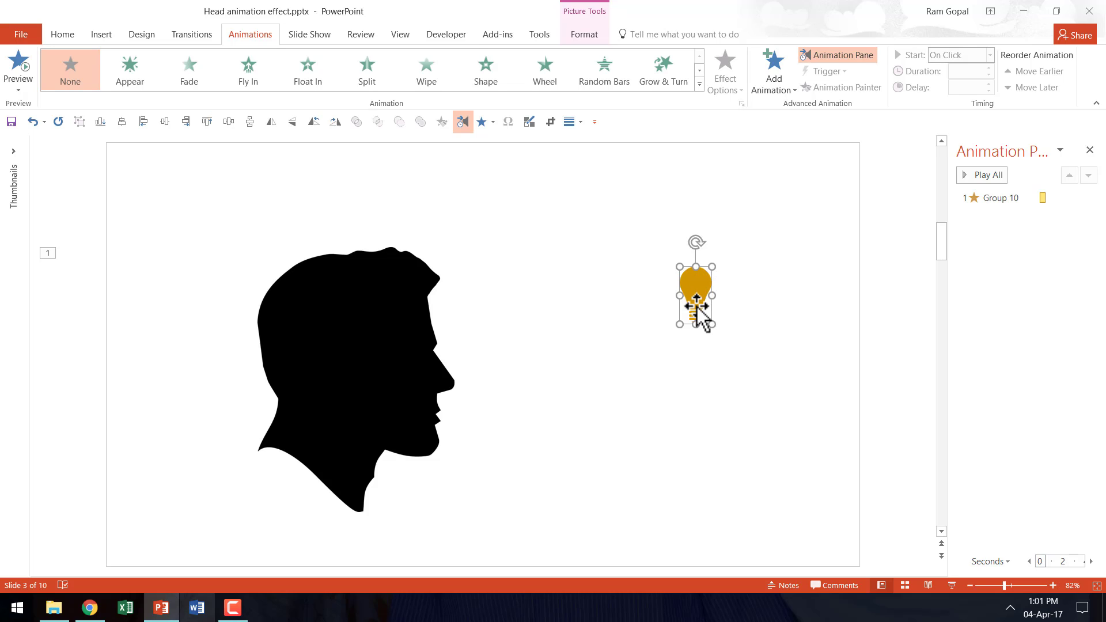
- Duplicate the bulb twice and fan the three bulbs out inside the head
left_click_drag(694, 292, 655, 324)
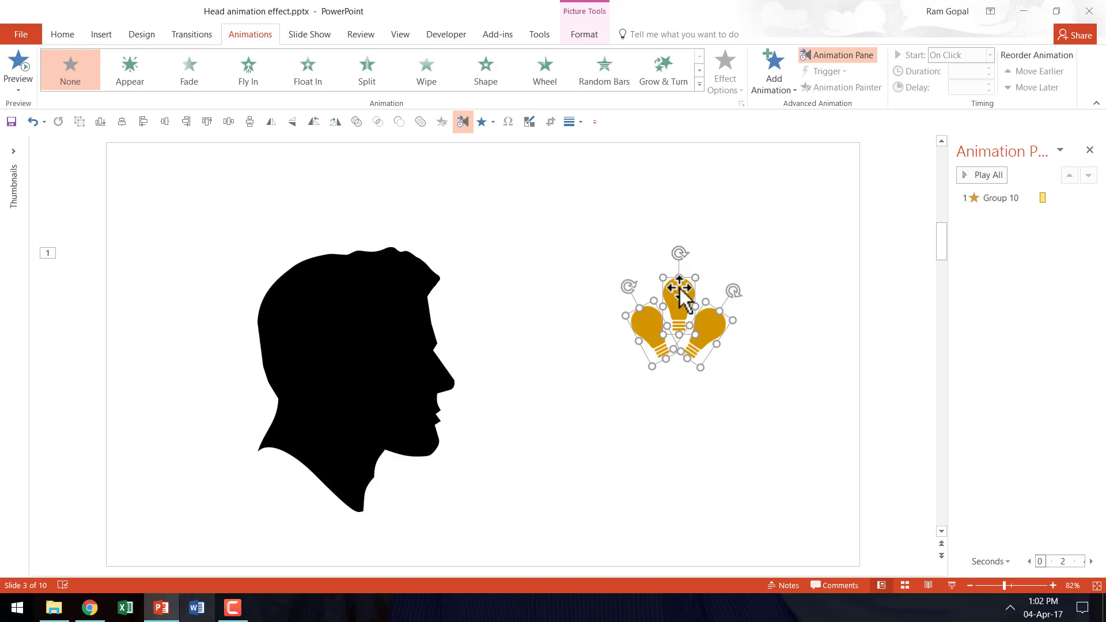
right_click(678, 296)
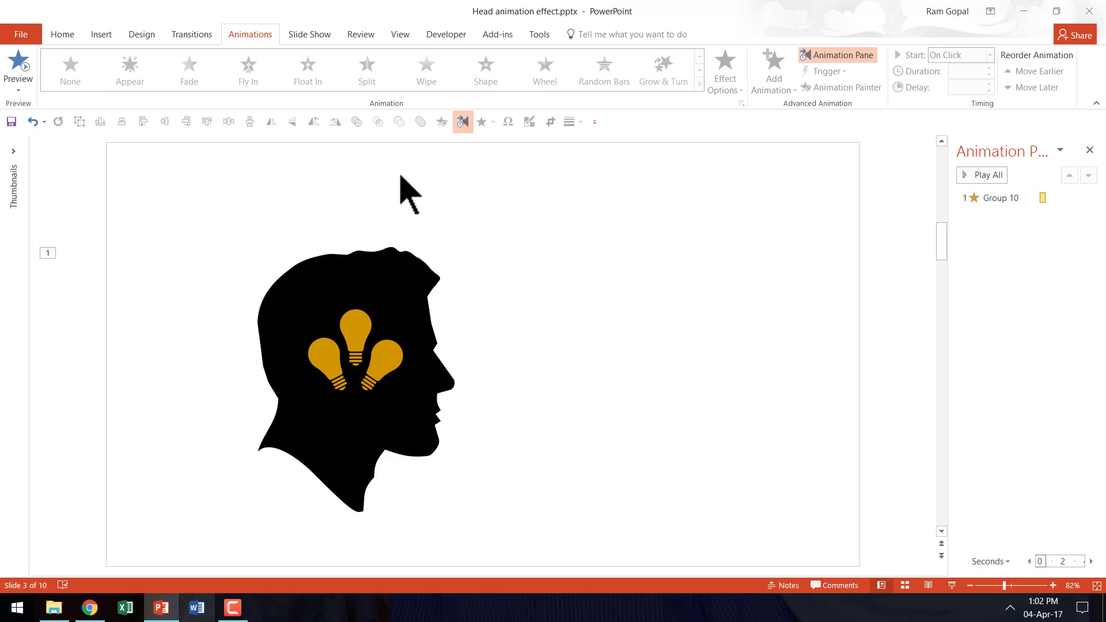
mouse_move(486, 402)
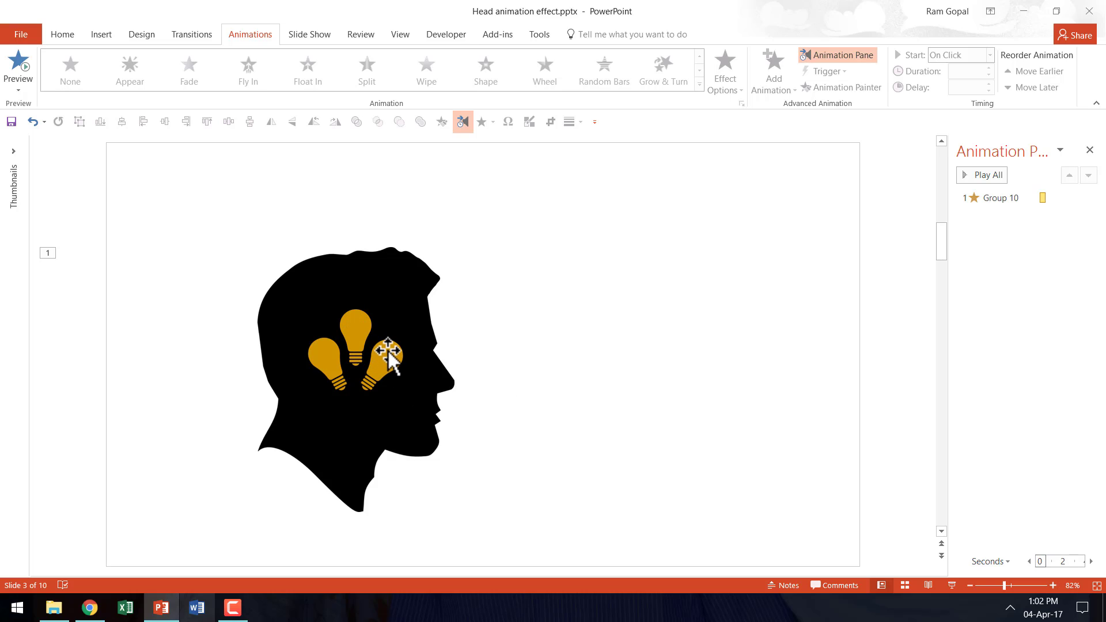
- Give the three bulbs a Fly In from the top, starting After Previous
left_click(384, 349)
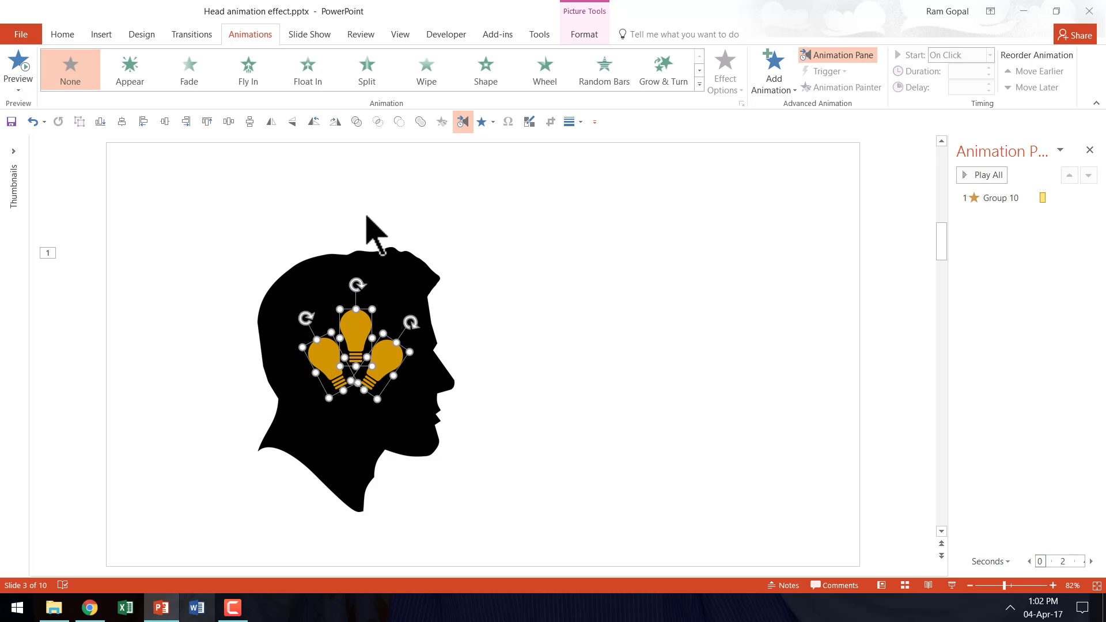
left_click(248, 69)
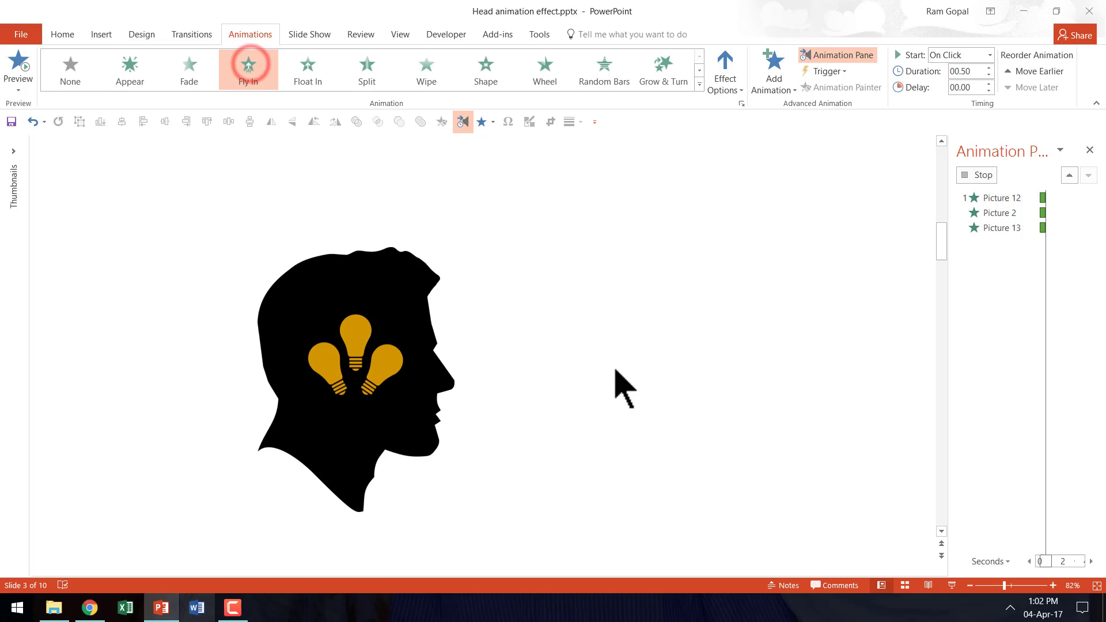
left_click(724, 69)
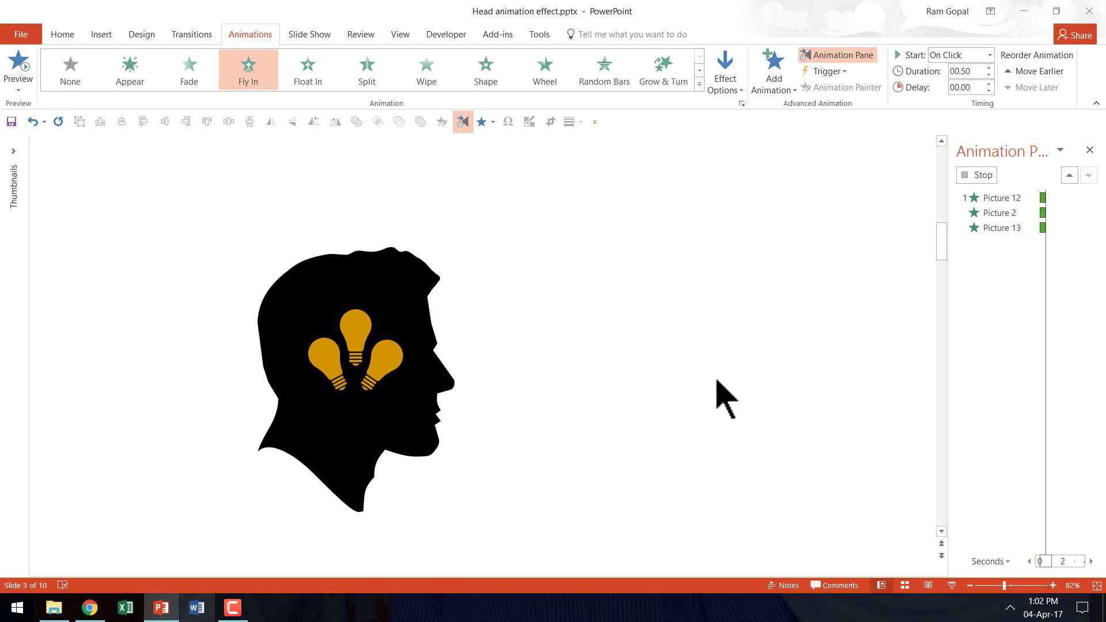
left_click(1001, 213)
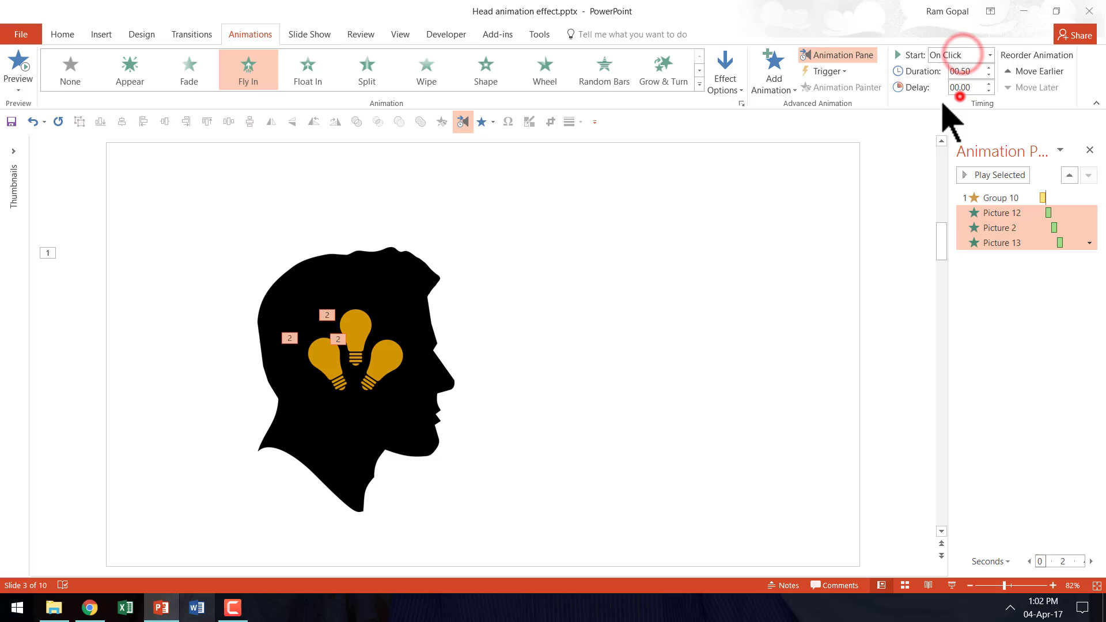
left_click(989, 56)
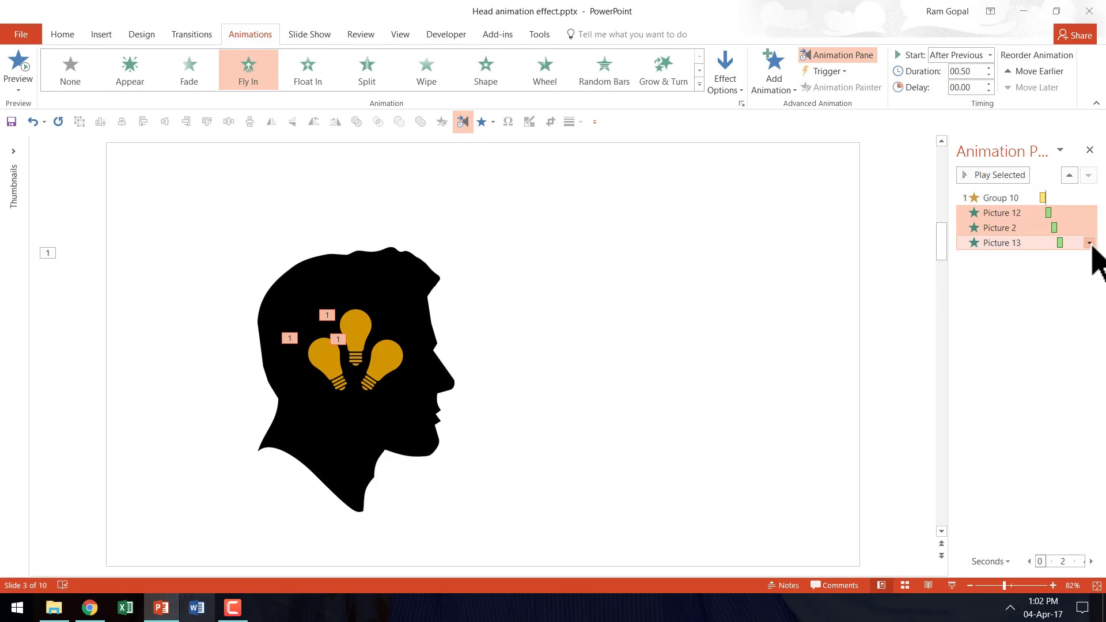
left_click(1088, 242)
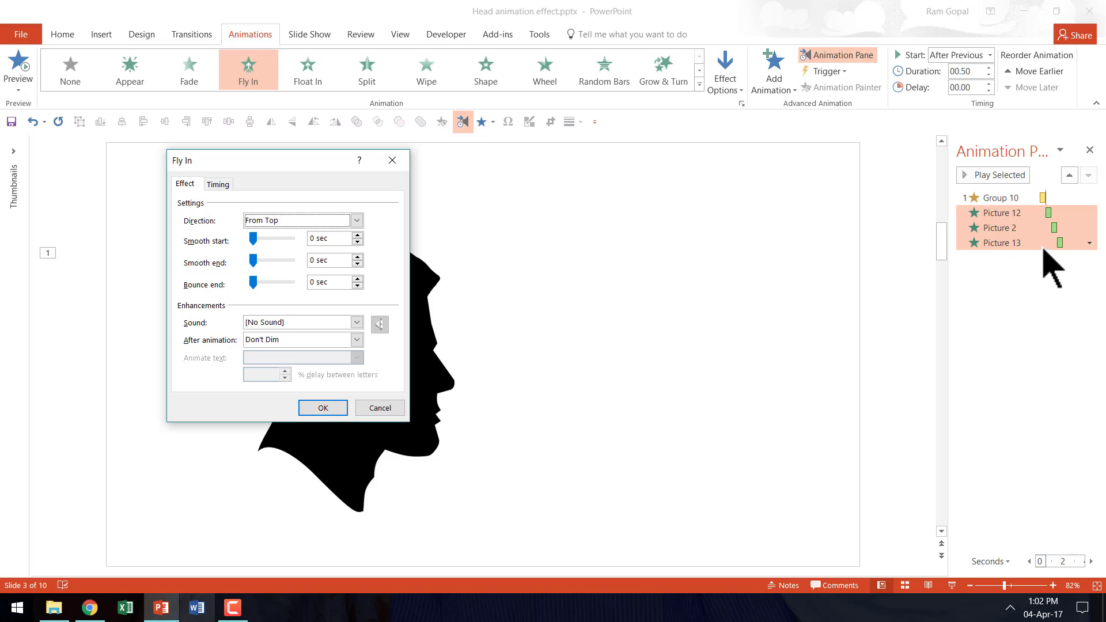
mouse_move(1036, 267)
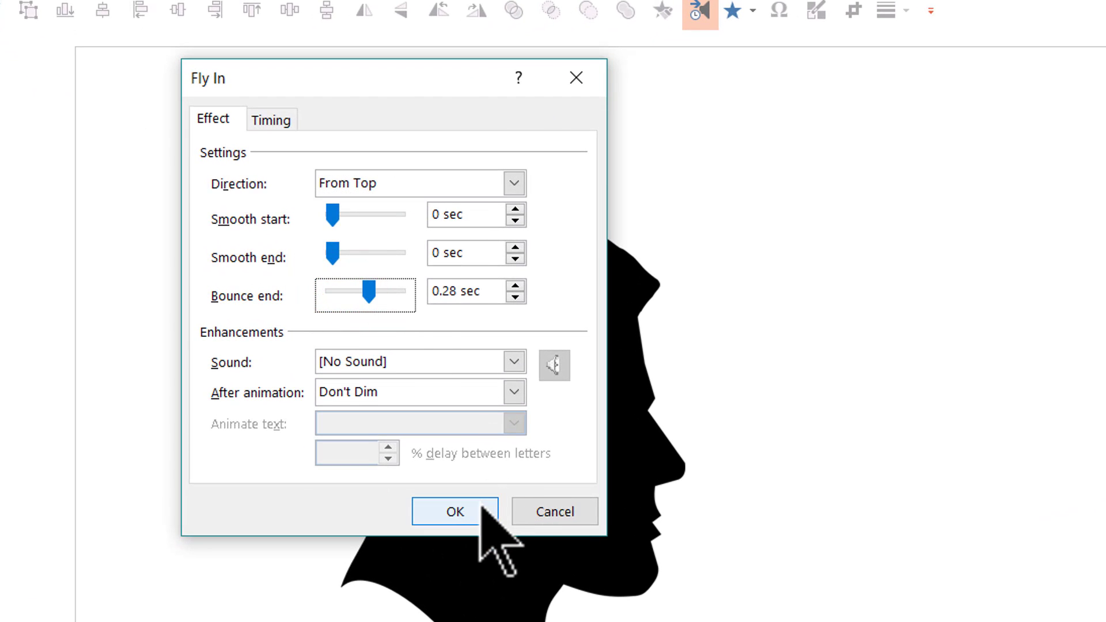
- Set the bulbs' Fly In bounce end to 0.28 seconds, then reselect the head top
left_click(454, 511)
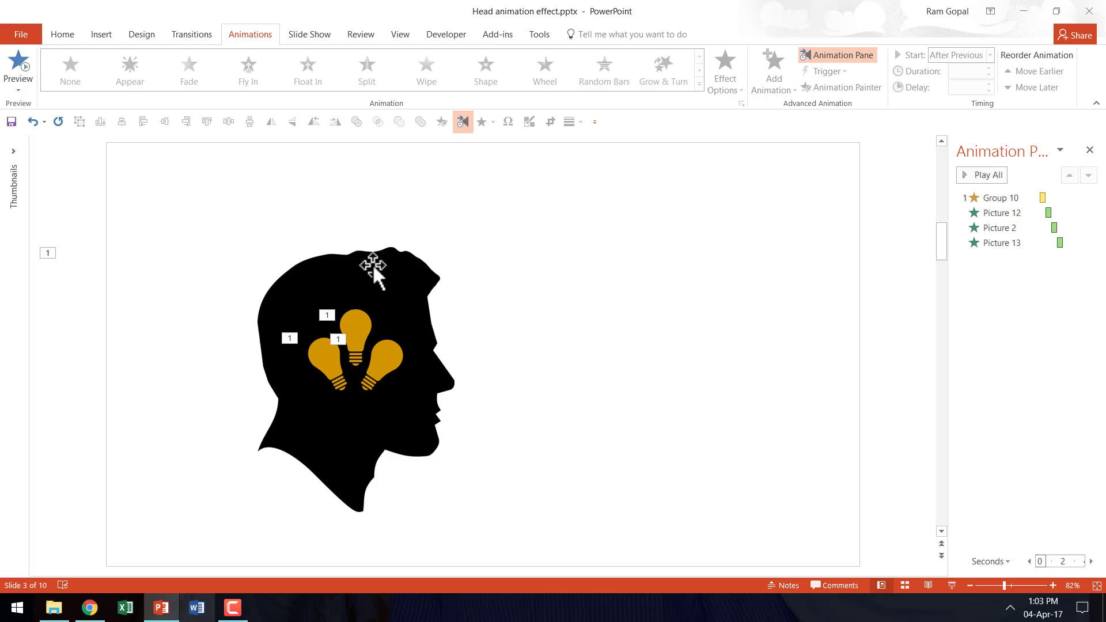
left_click(998, 197)
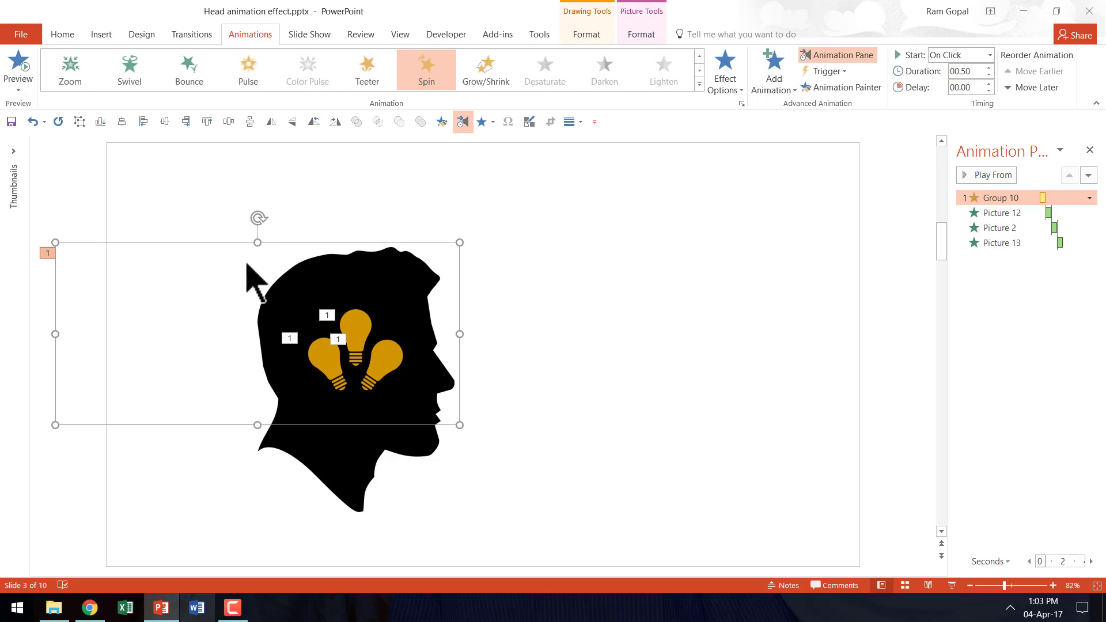
mouse_move(572, 223)
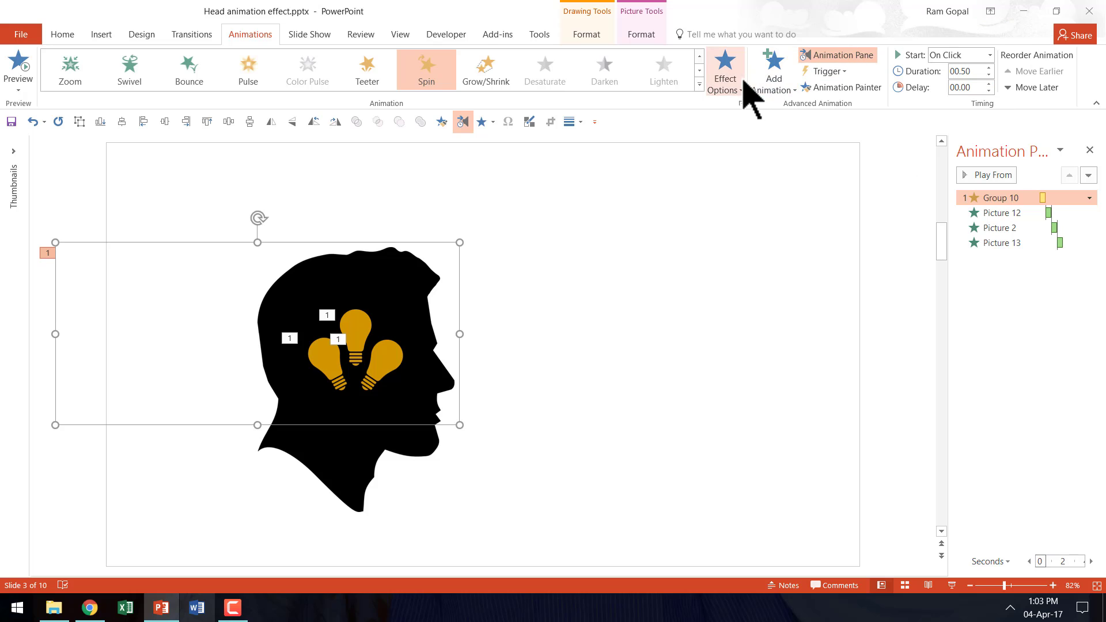
- Add a second Spin to the head top with a custom 45° amount
left_click(772, 67)
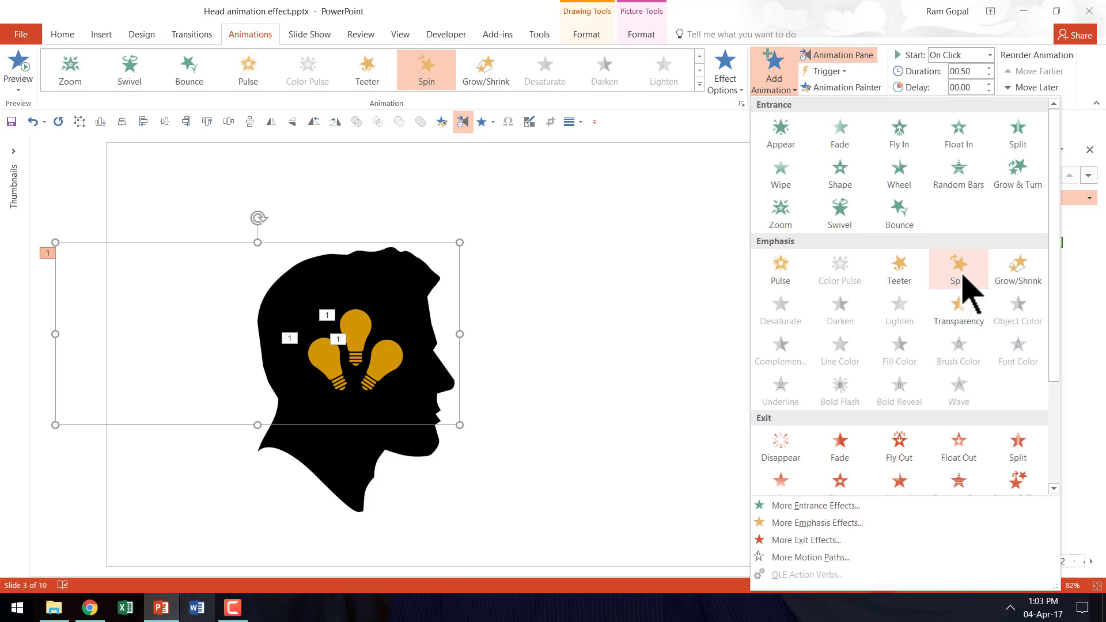
left_click(956, 270)
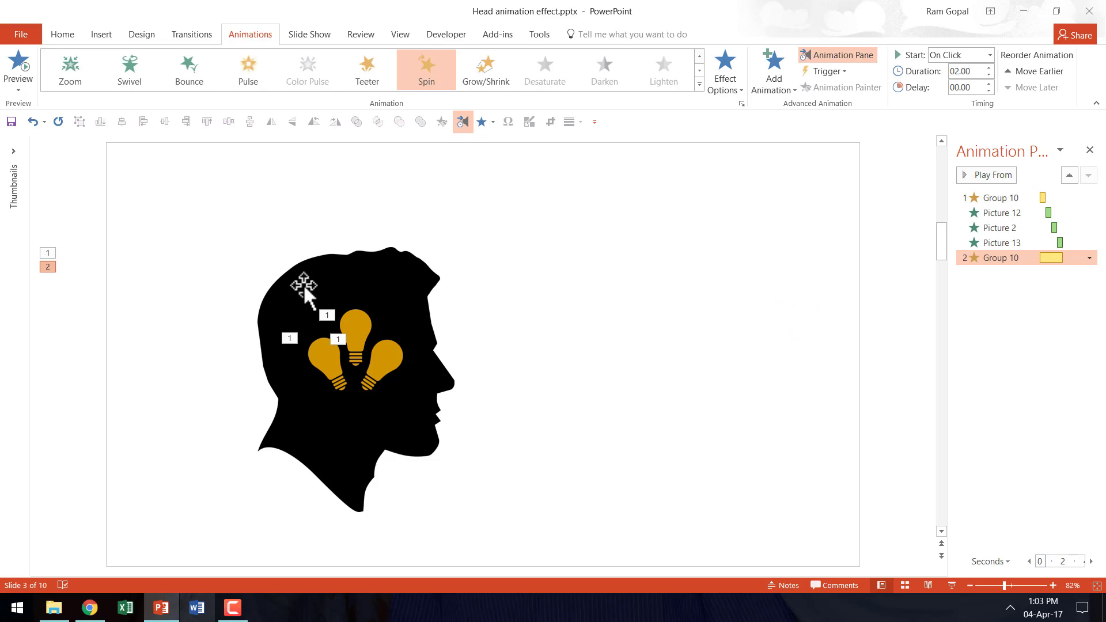
mouse_move(323, 222)
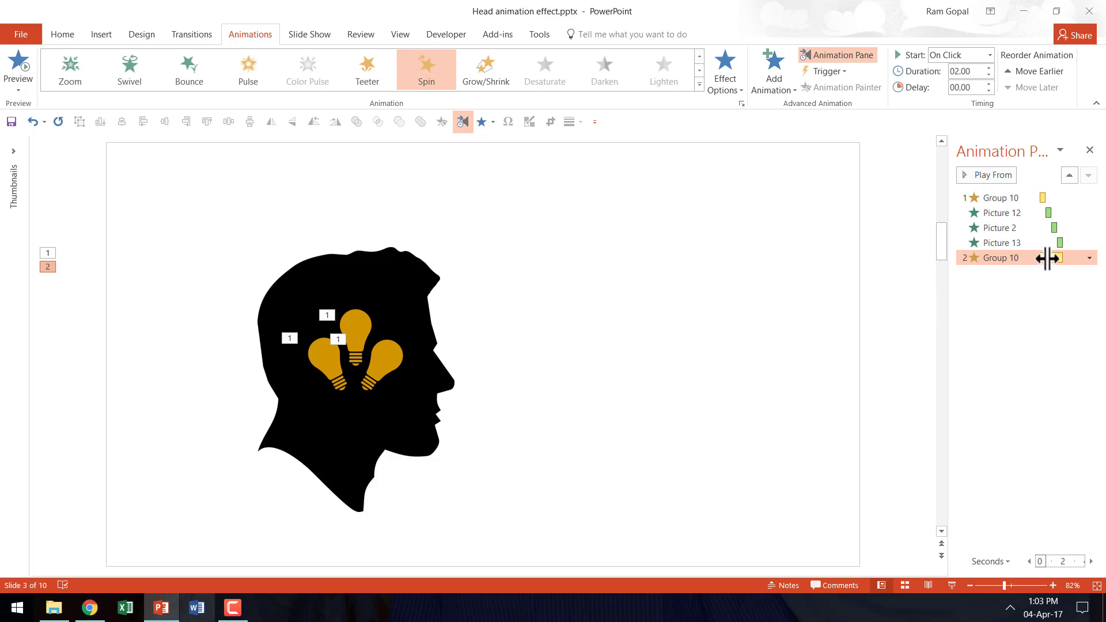
left_click(1089, 257)
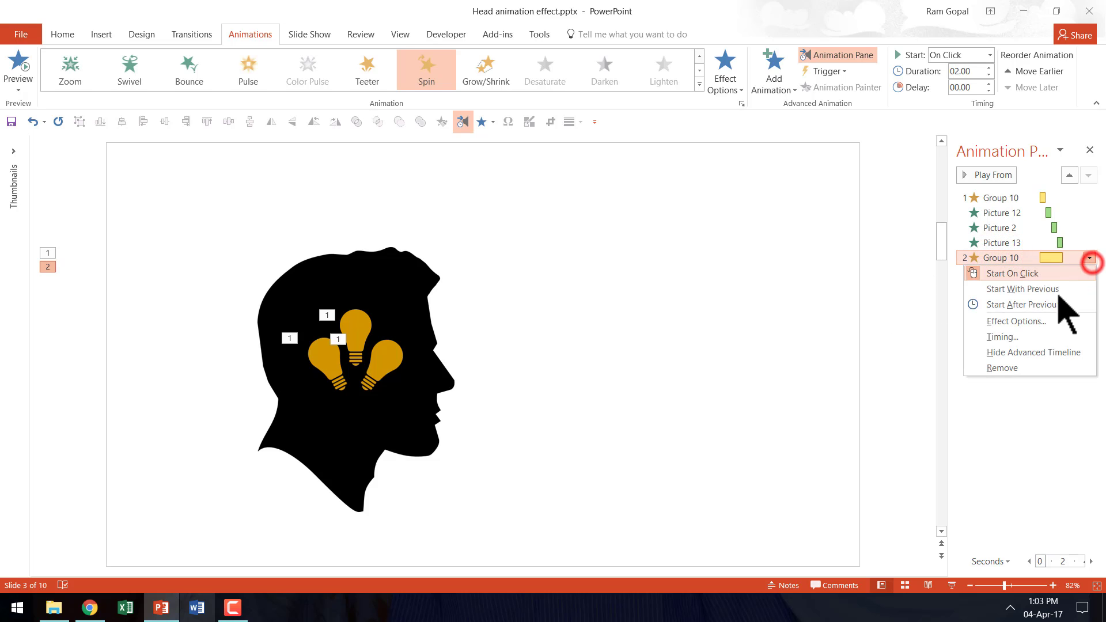
left_click(1016, 321)
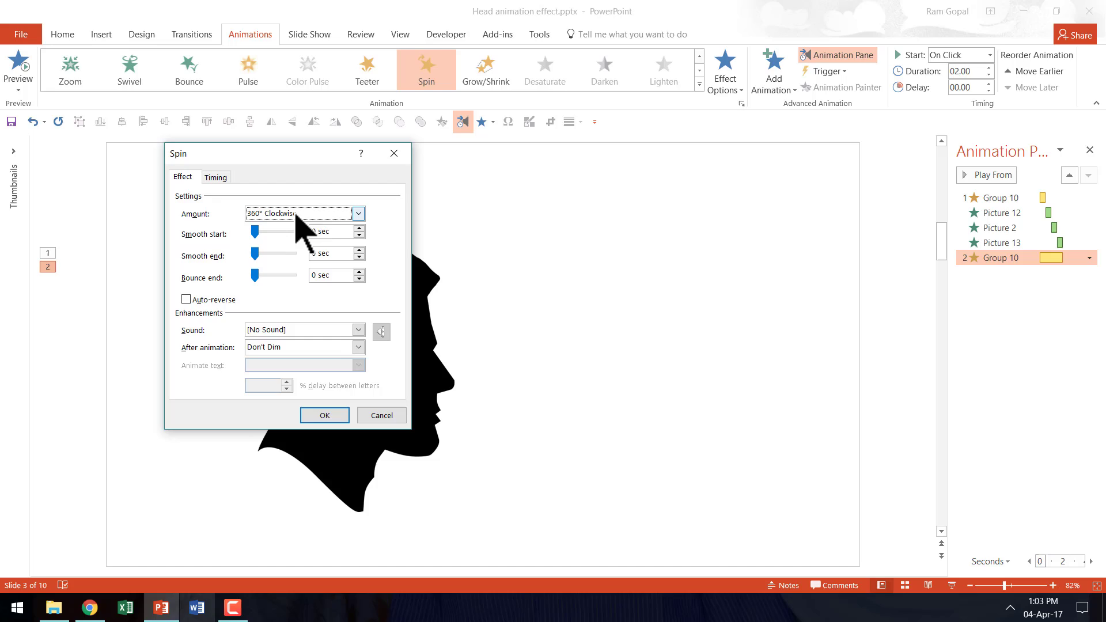
left_click(358, 214)
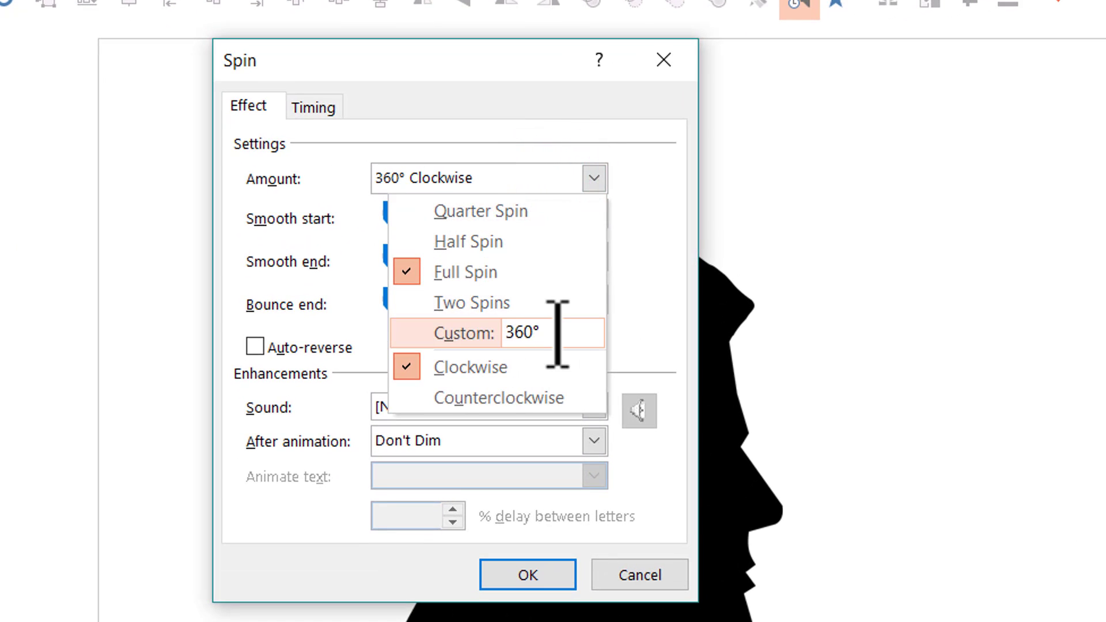
type("45")
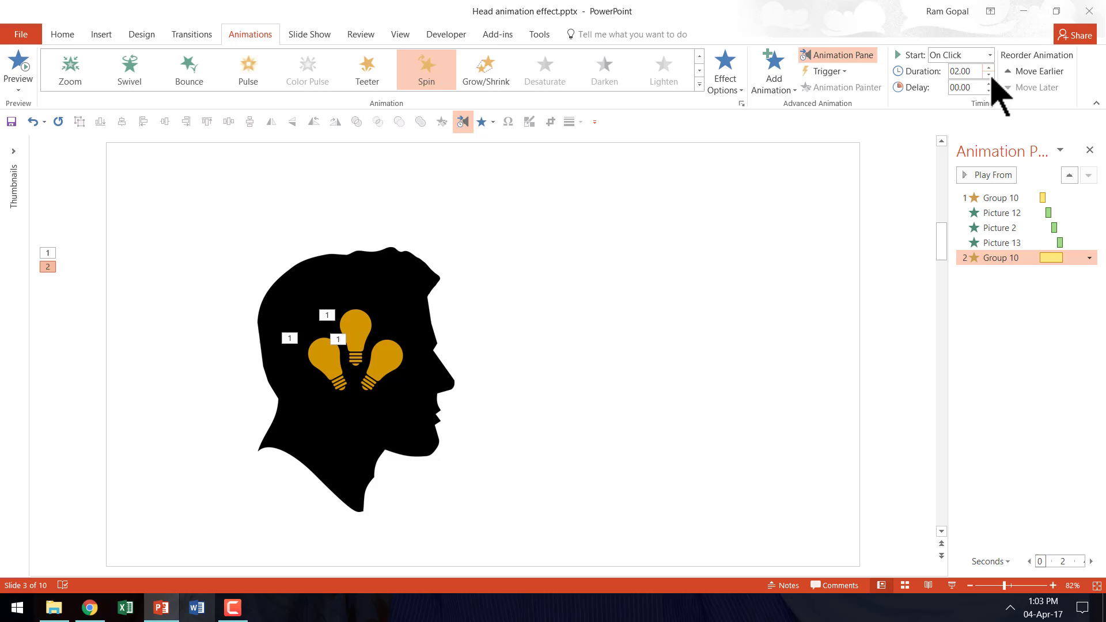
- Set the second spin's duration to 00.50 and start it After Previous
left_click(988, 74)
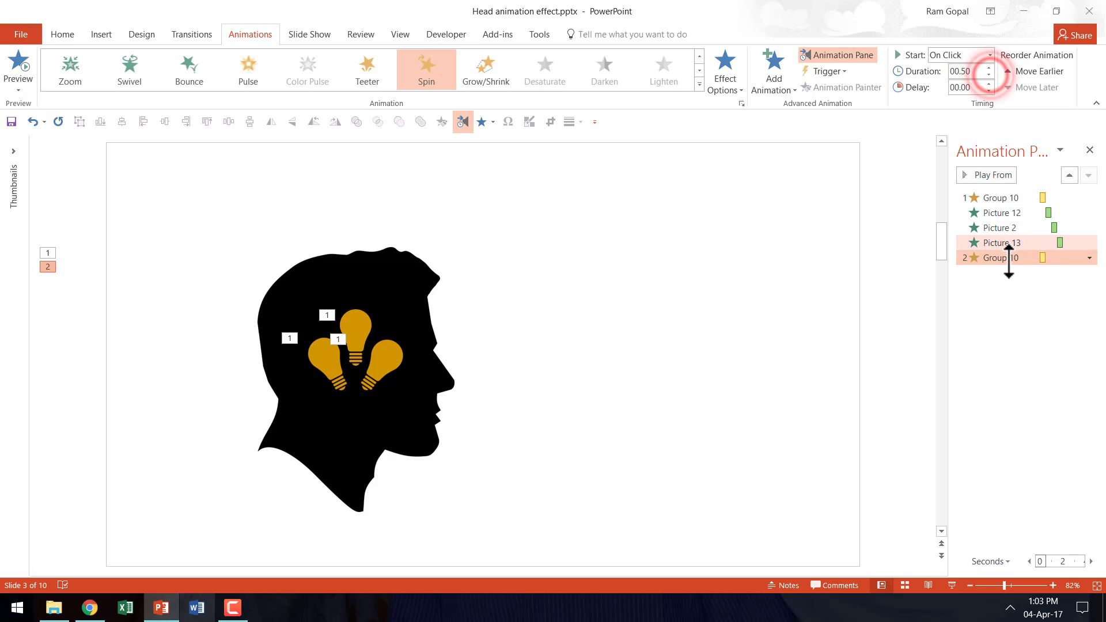
left_click(987, 55)
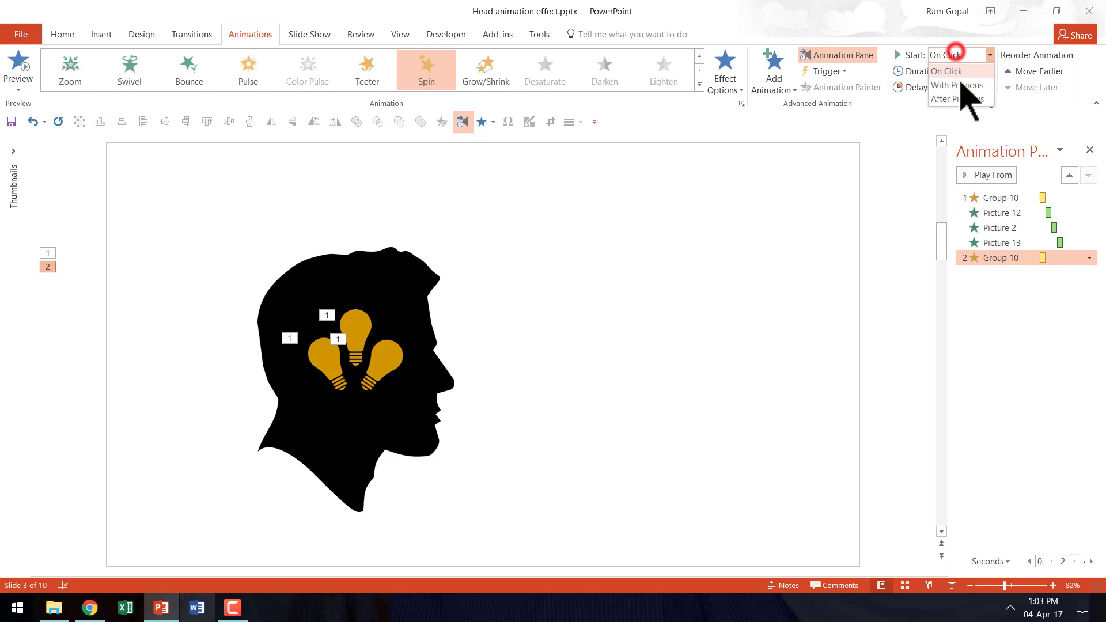
left_click(951, 98)
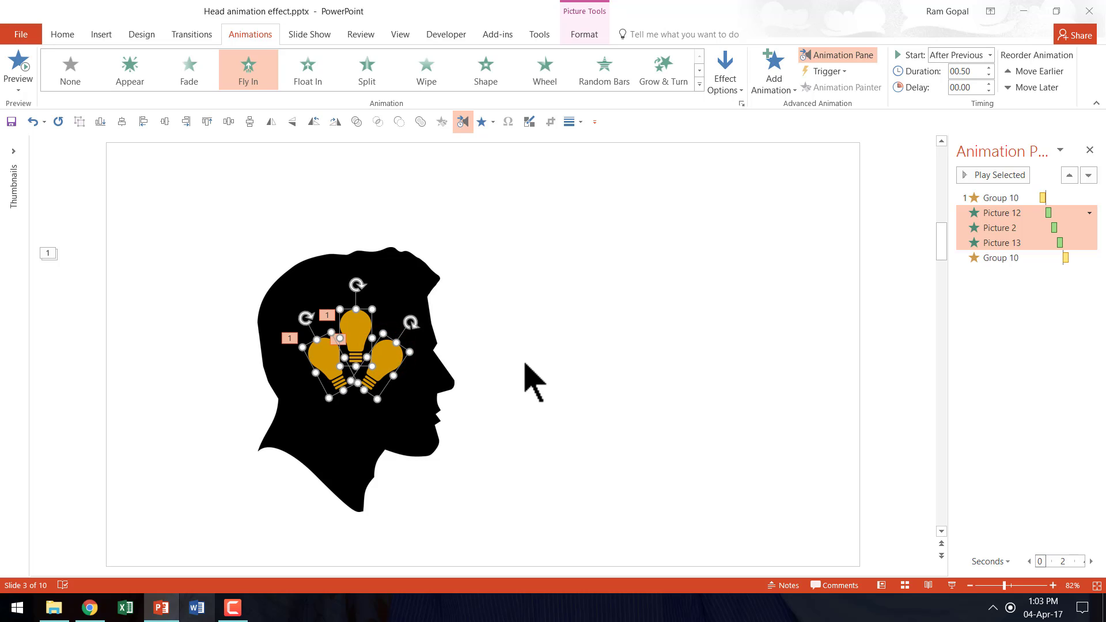
mouse_move(381, 359)
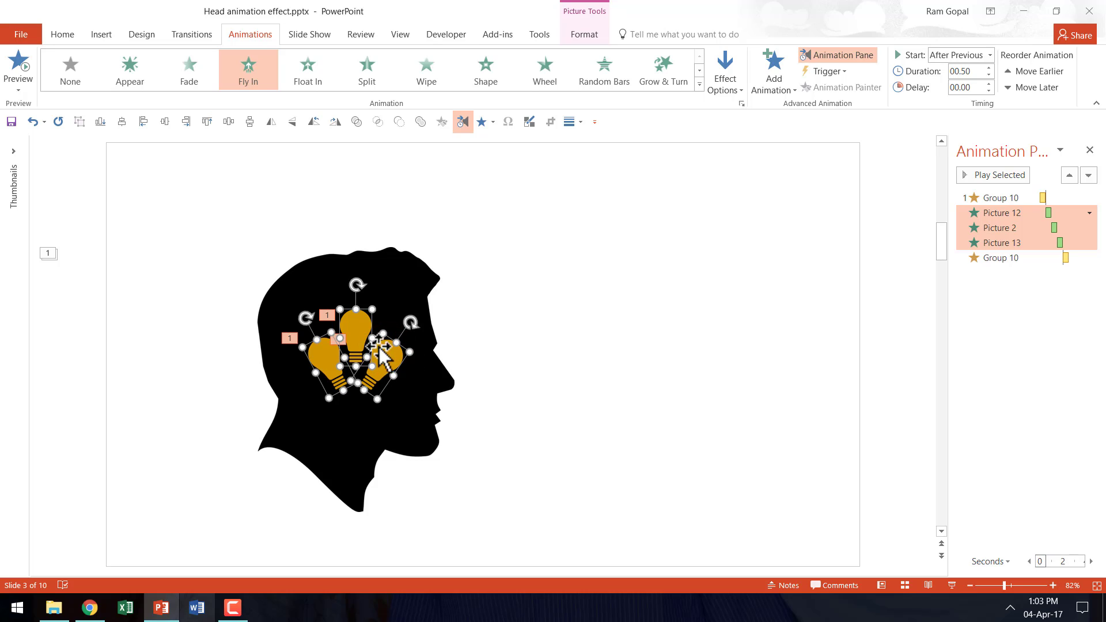
mouse_move(501, 395)
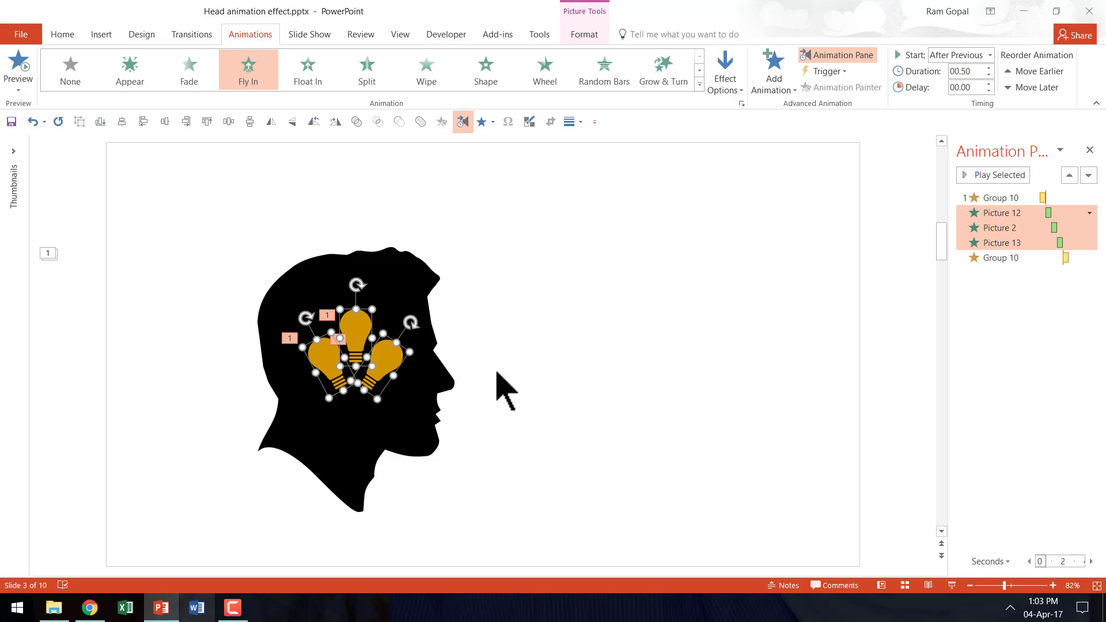
- Apply an exit animation to the three selected bulb pictures, following the head's second spin
left_click(772, 67)
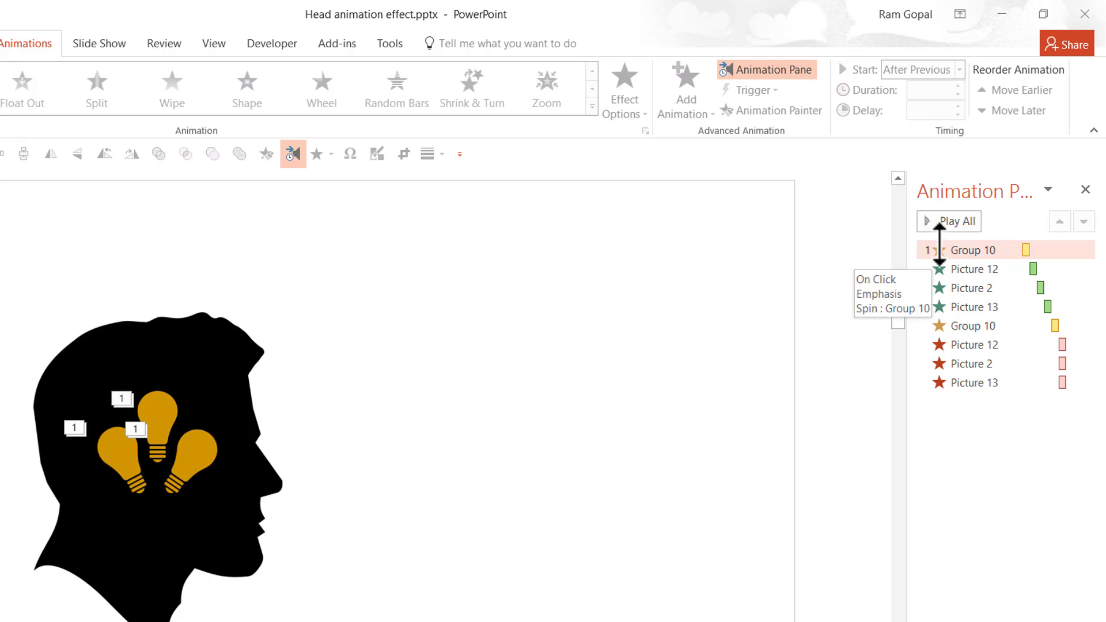
left_click(971, 249)
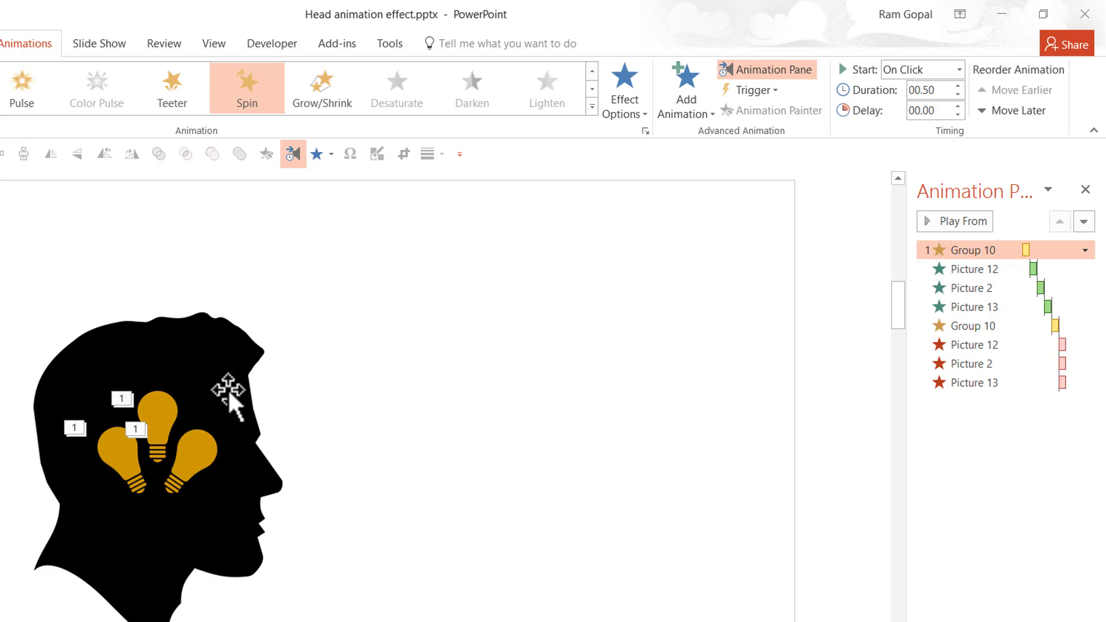
mouse_move(179, 434)
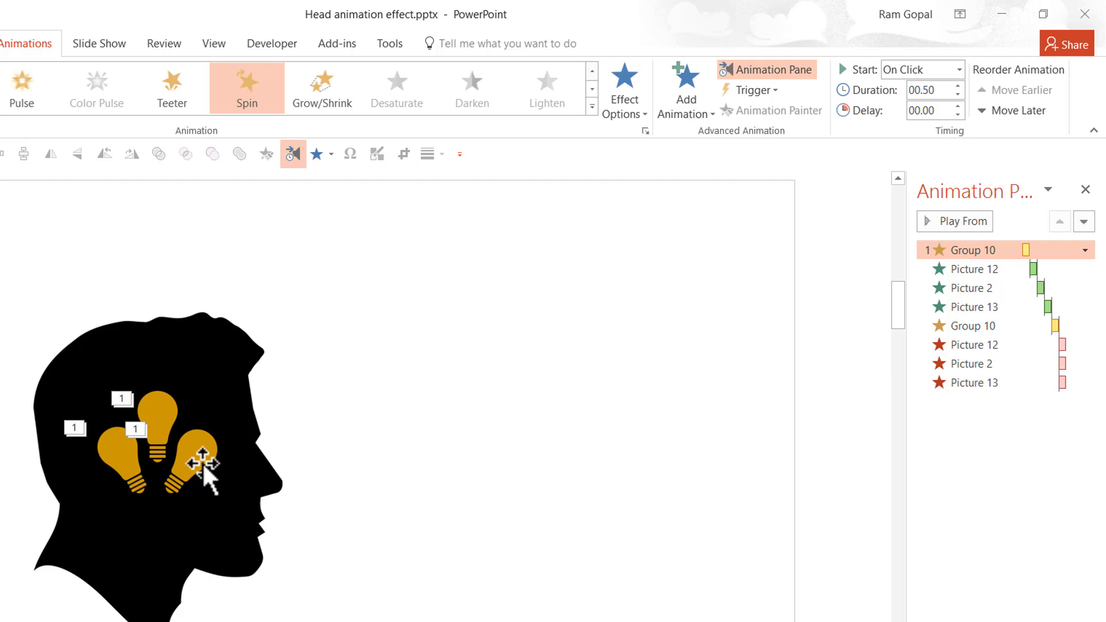
mouse_move(235, 472)
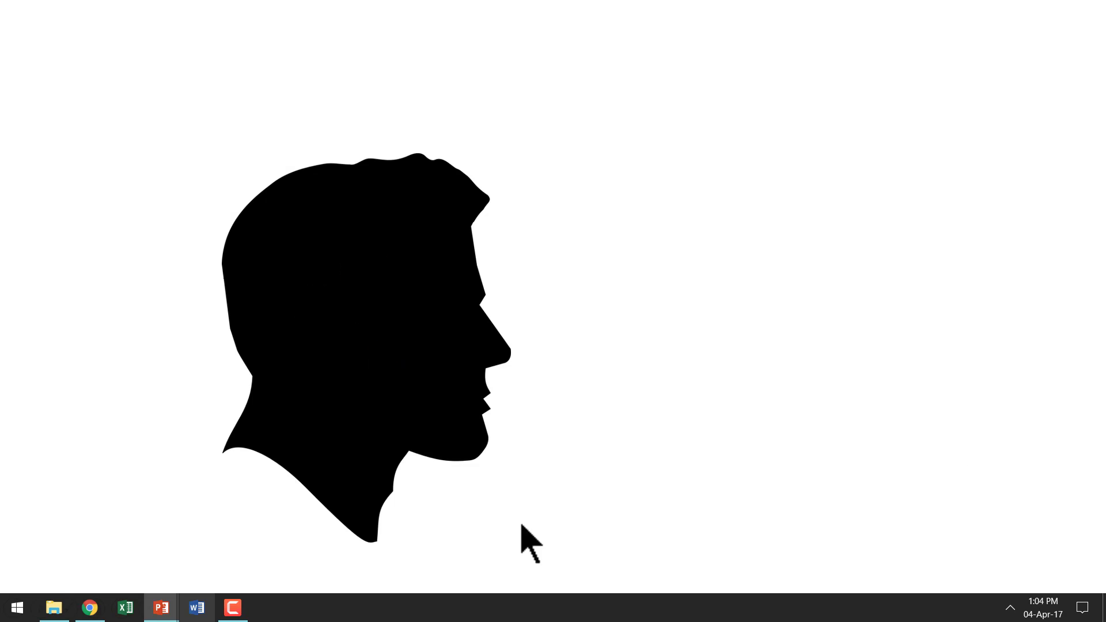
mouse_move(679, 412)
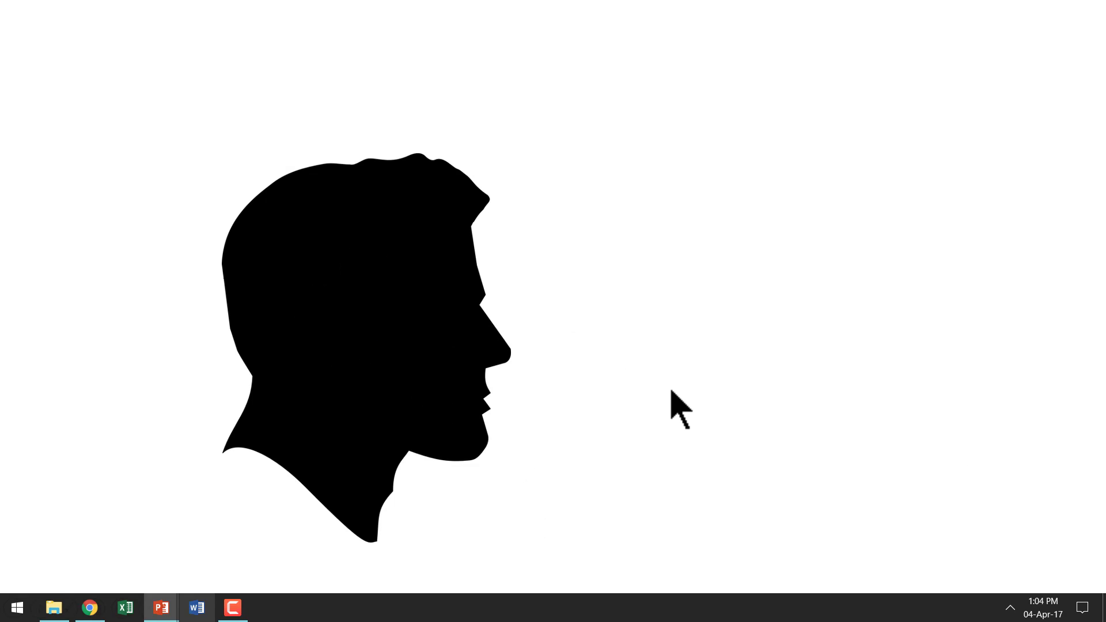
mouse_move(845, 502)
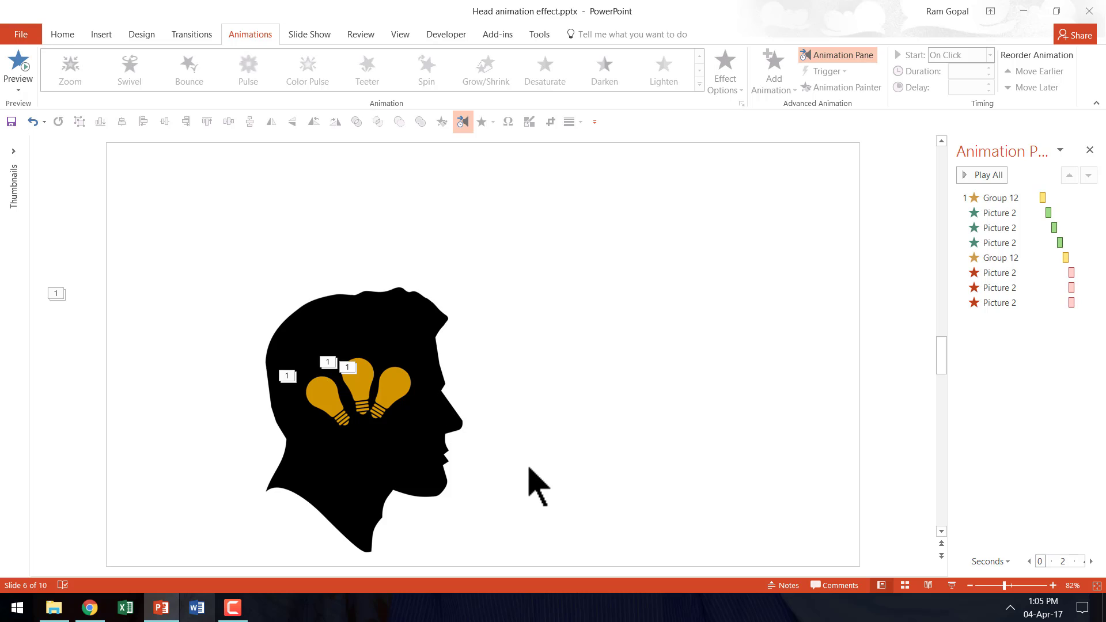
mouse_move(549, 479)
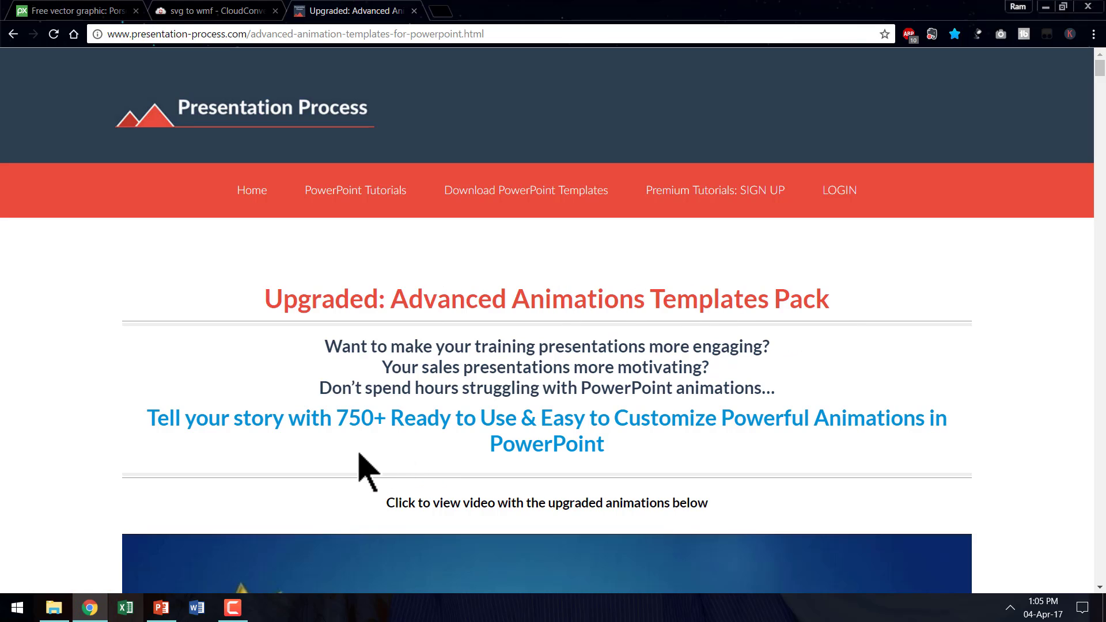
mouse_move(465, 451)
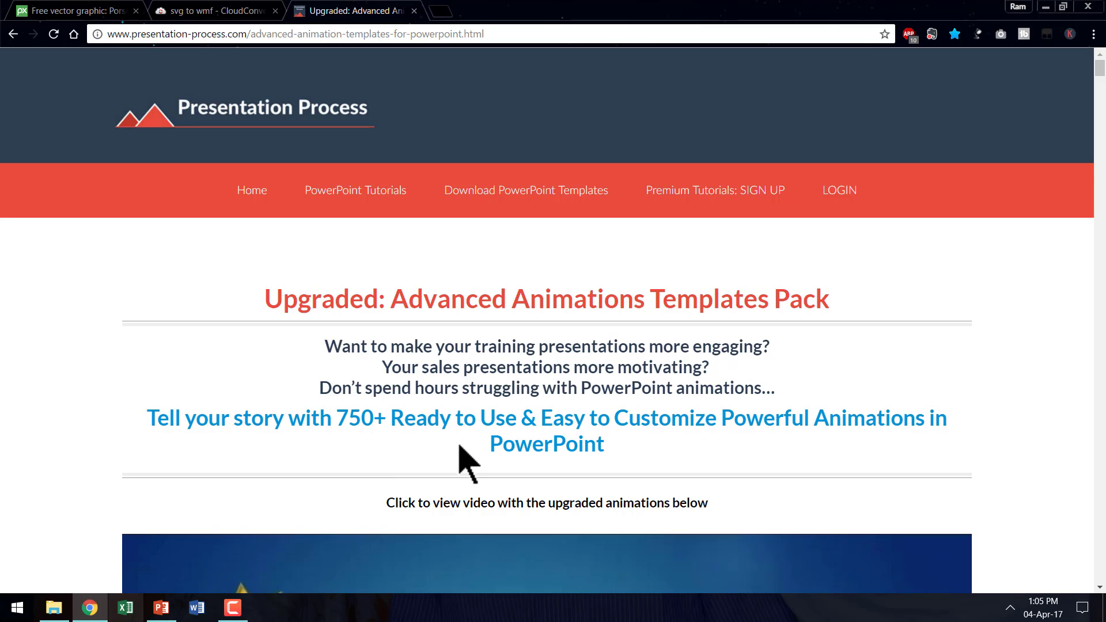
mouse_move(504, 486)
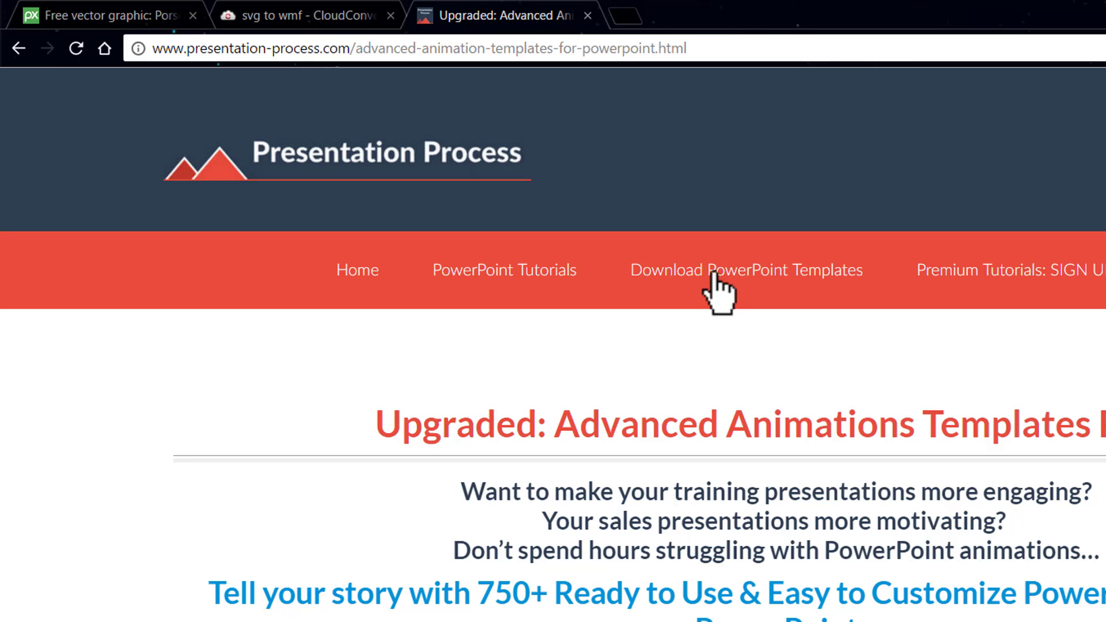
mouse_move(525, 243)
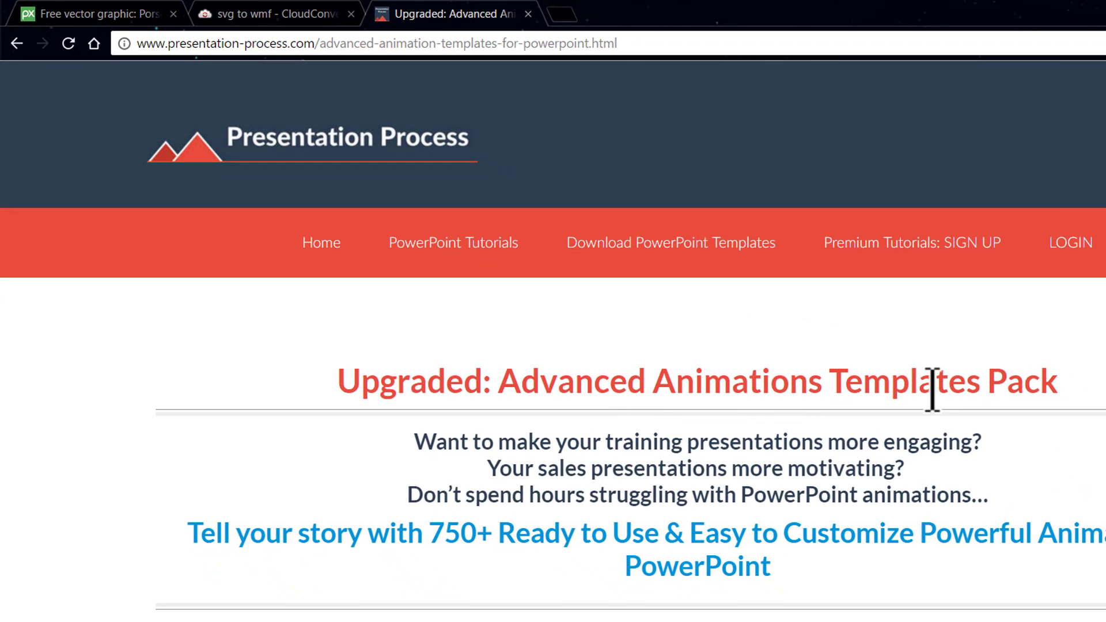
- Scroll through the sample animated slides in Chrome, then return to the head-and-bulbs presentation
scroll("down", 3)
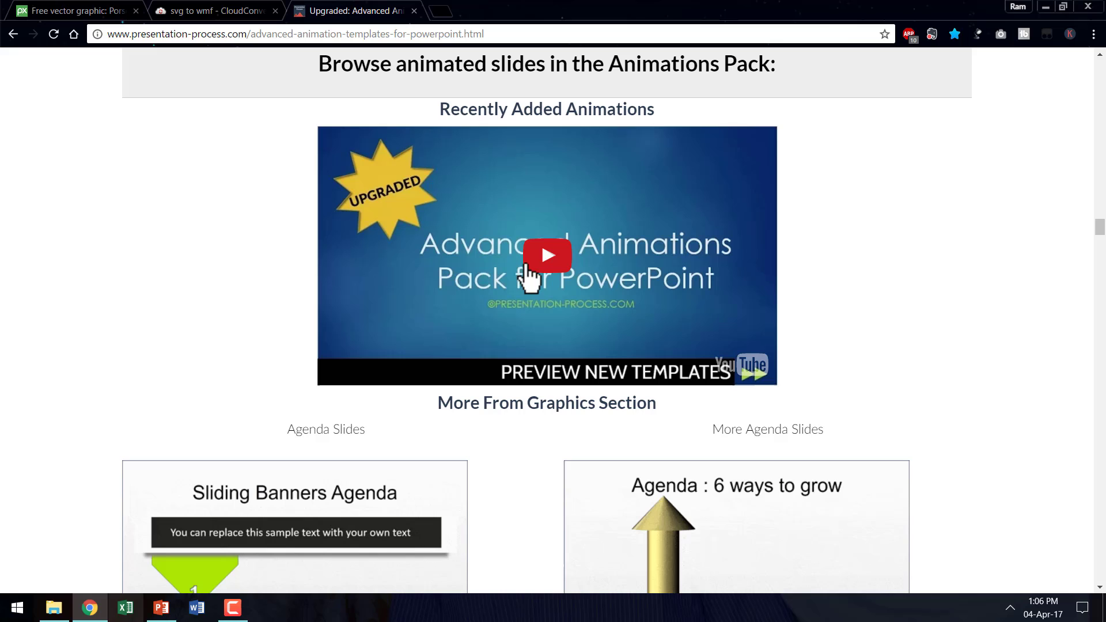
scroll("down", 3)
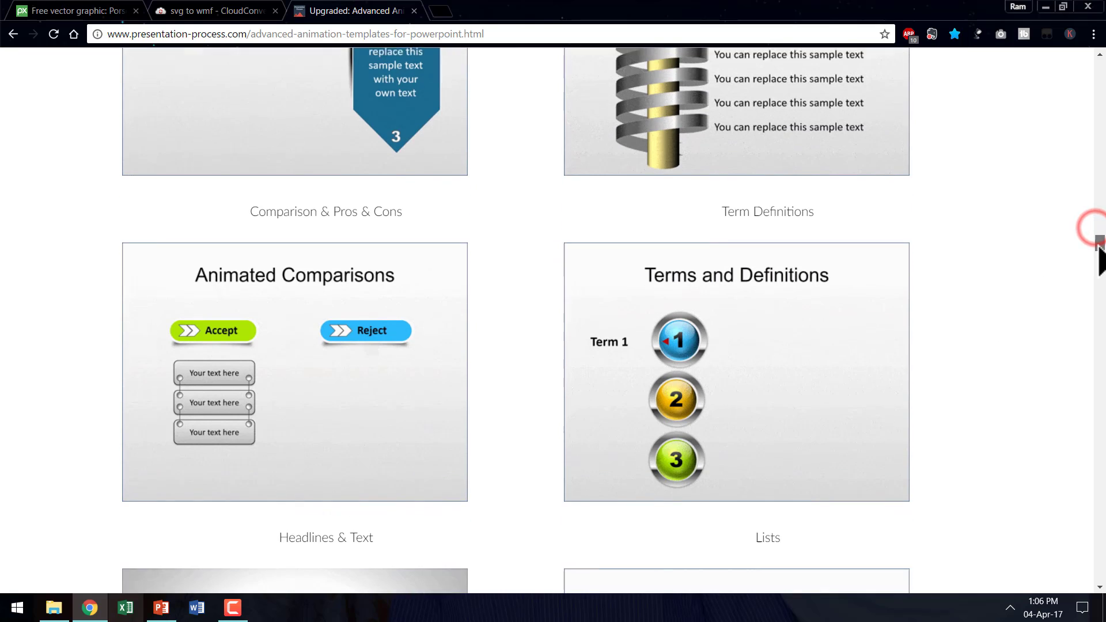
scroll("down", 3)
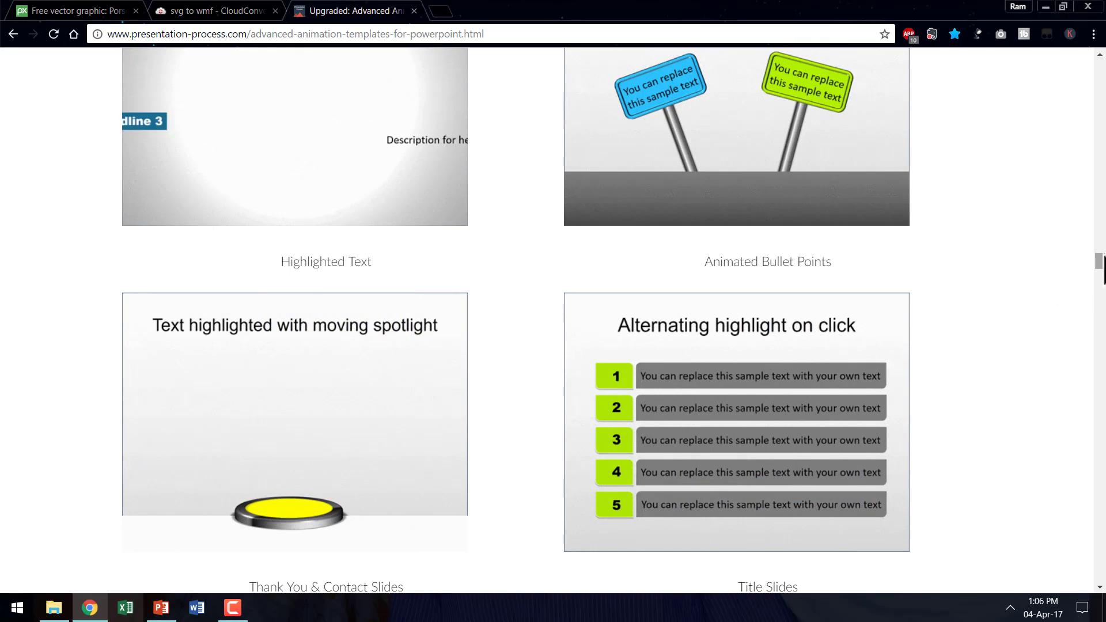
left_click(161, 608)
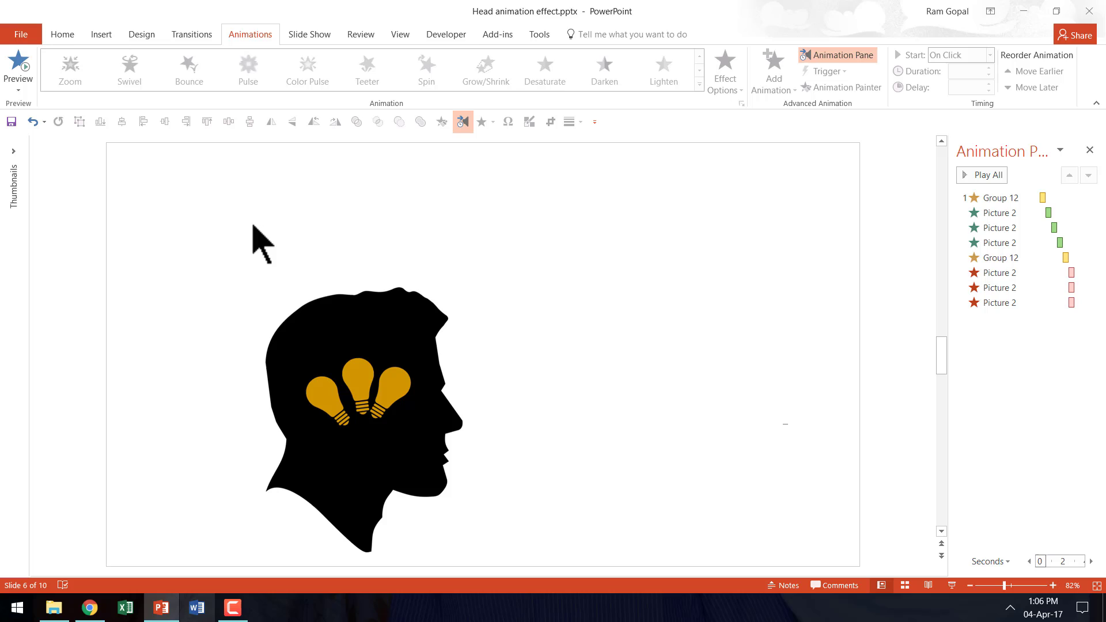
mouse_move(645, 496)
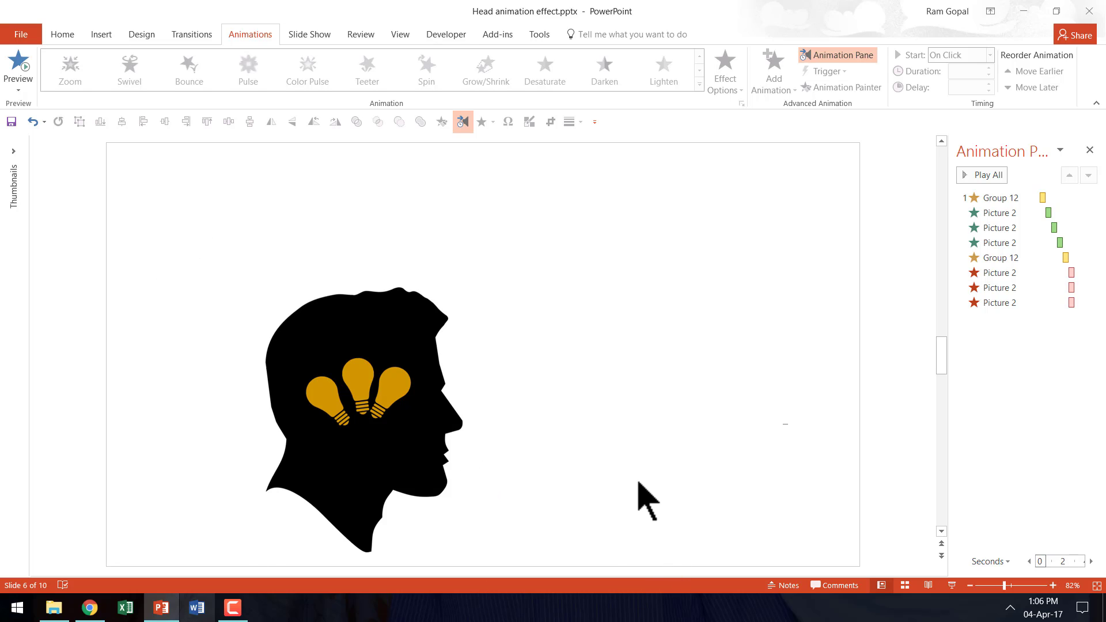